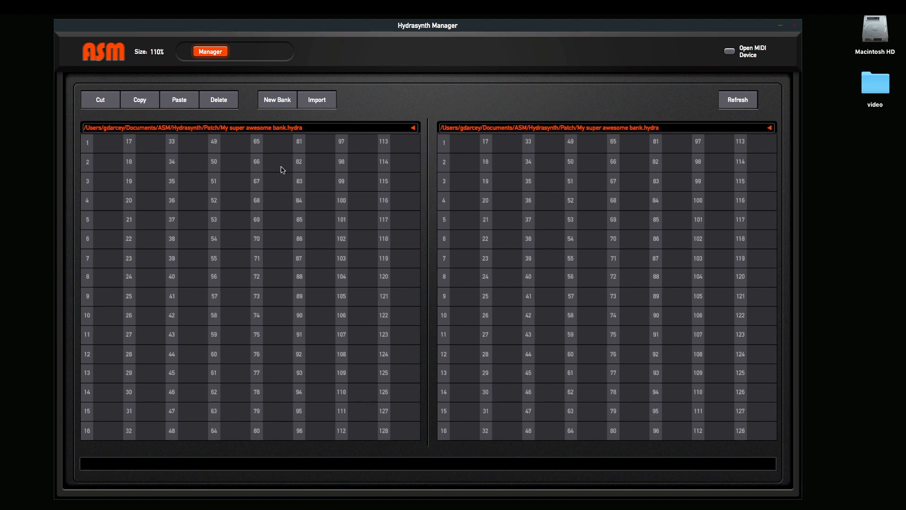
mouse_move(341, 195)
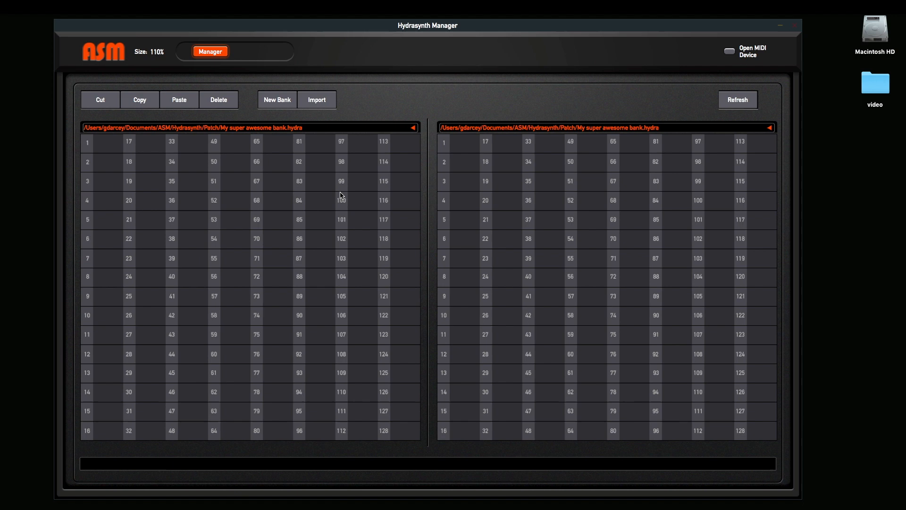
mouse_move(344, 28)
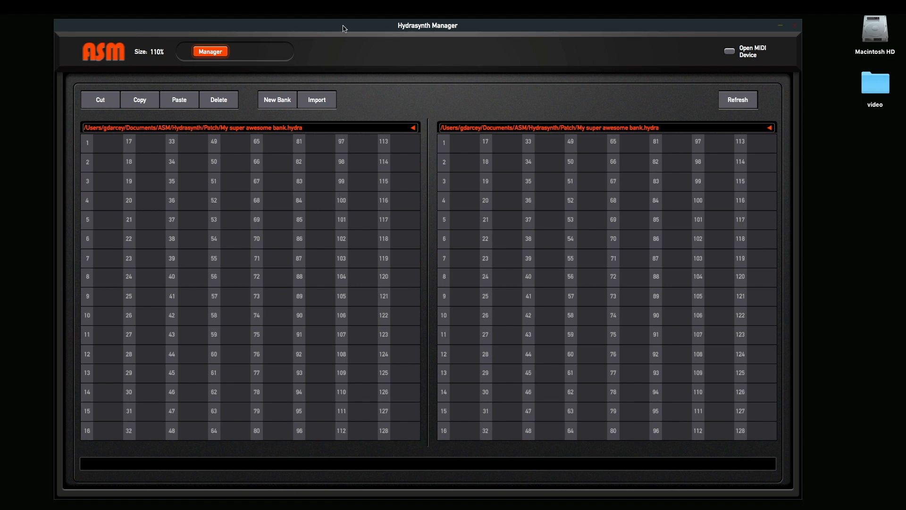
mouse_move(738, 52)
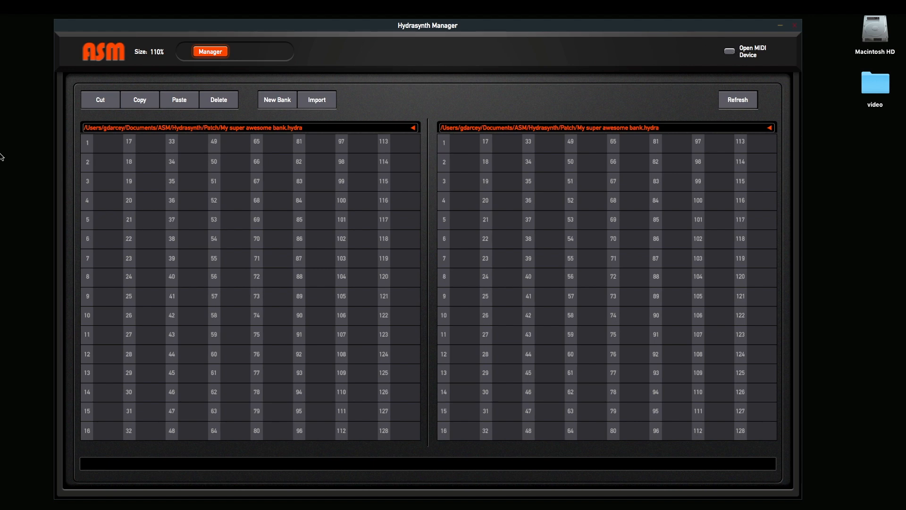
mouse_move(267, 233)
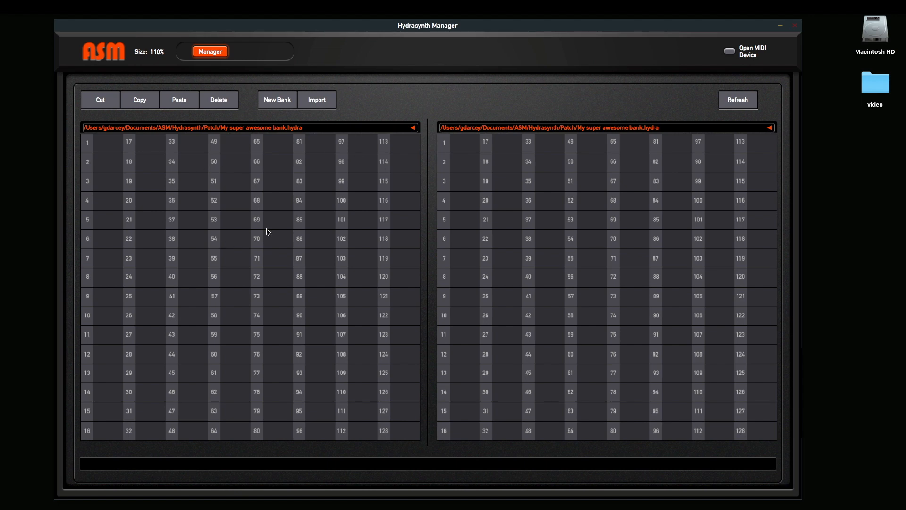
mouse_move(255, 246)
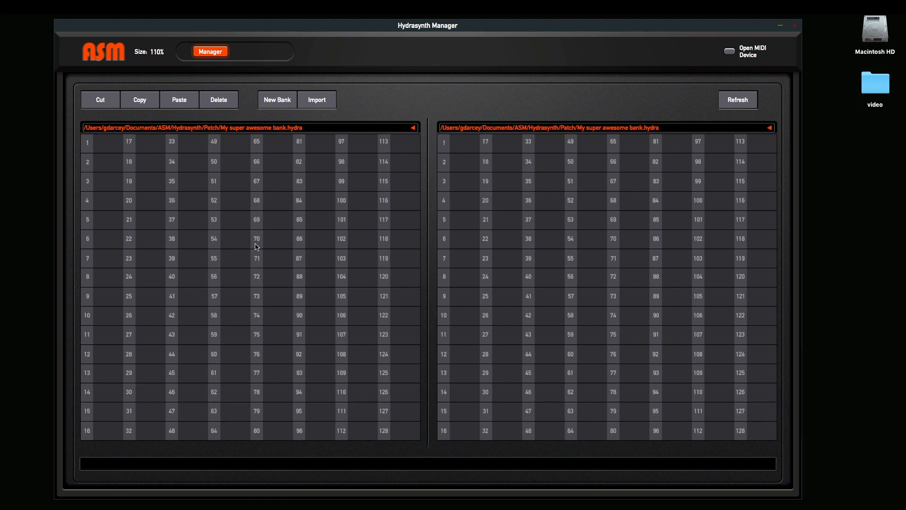
mouse_move(206, 191)
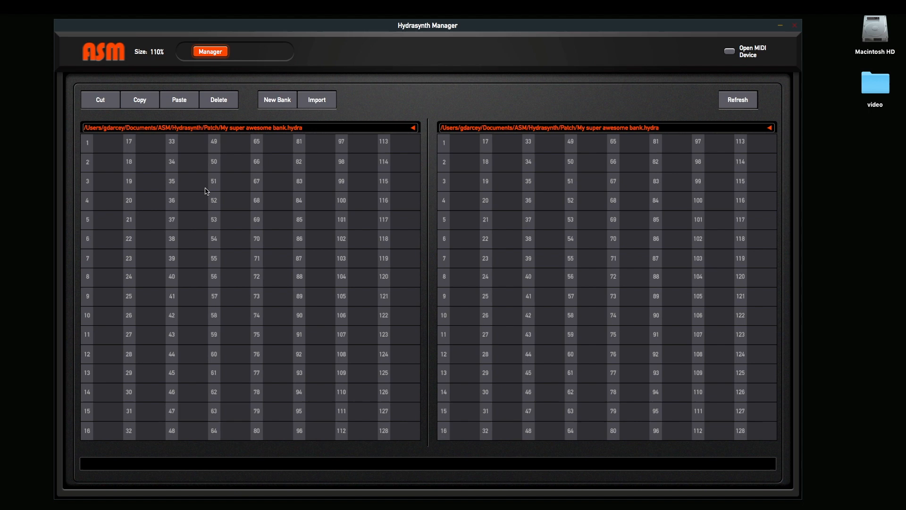
mouse_move(449, 186)
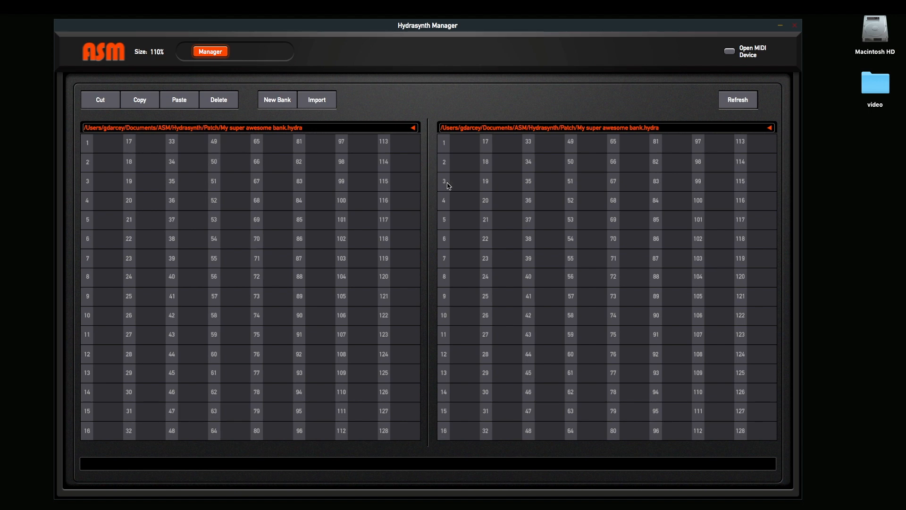
mouse_move(645, 215)
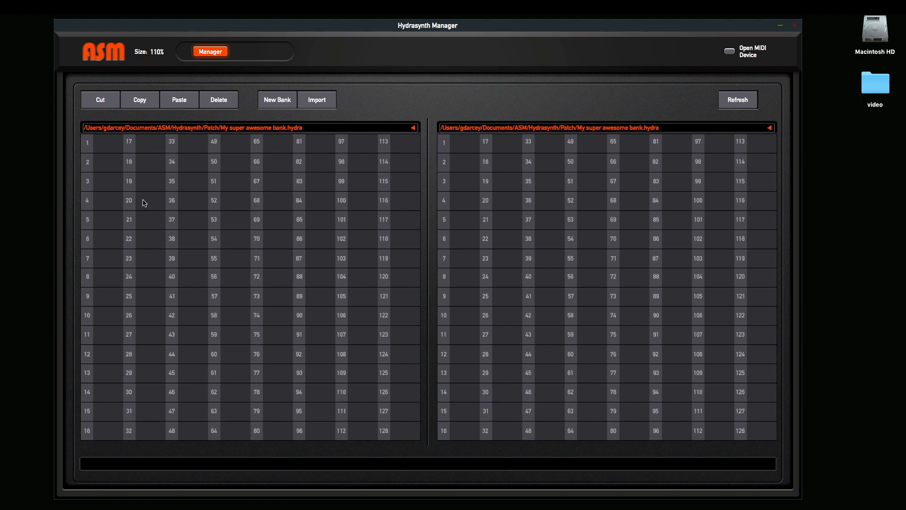
mouse_move(221, 253)
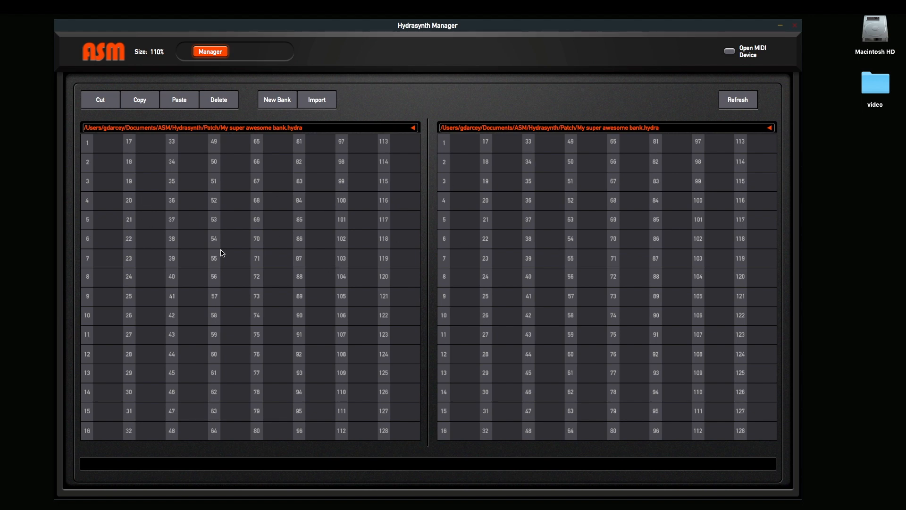
mouse_move(284, 239)
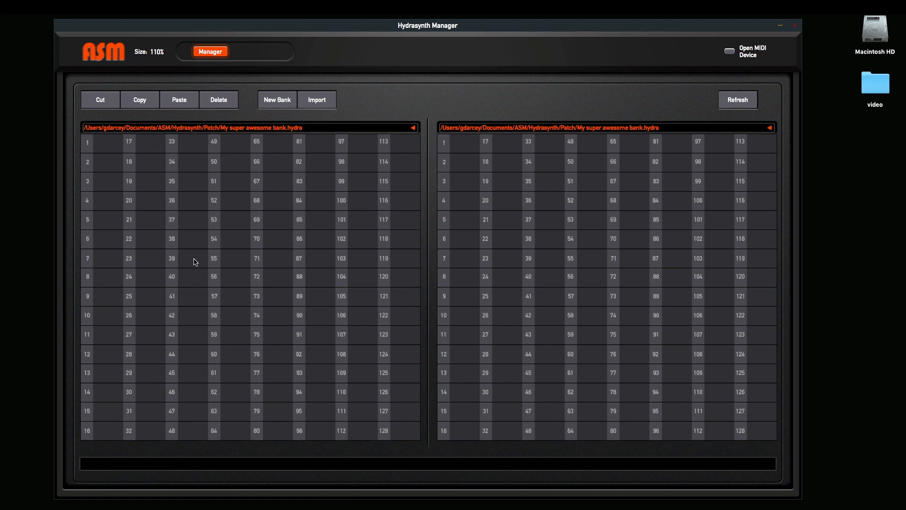
mouse_move(426, 228)
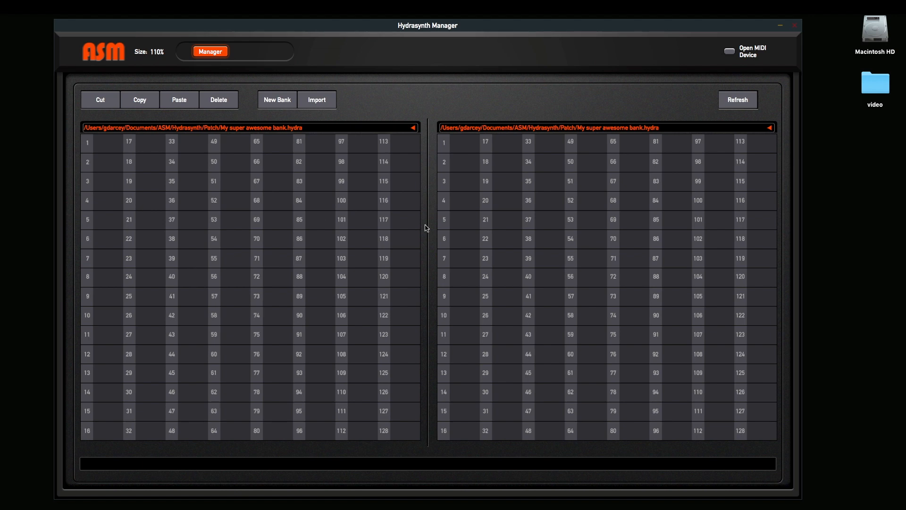
mouse_move(605, 256)
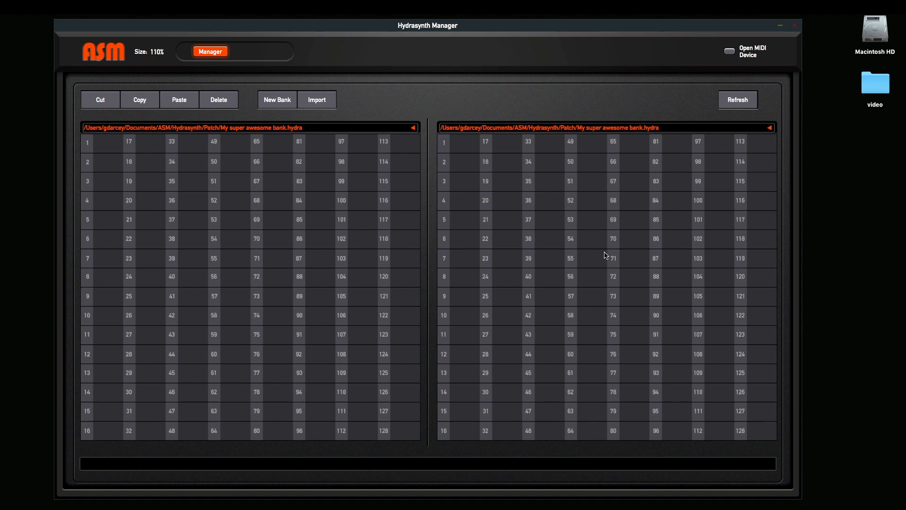
mouse_move(294, 282)
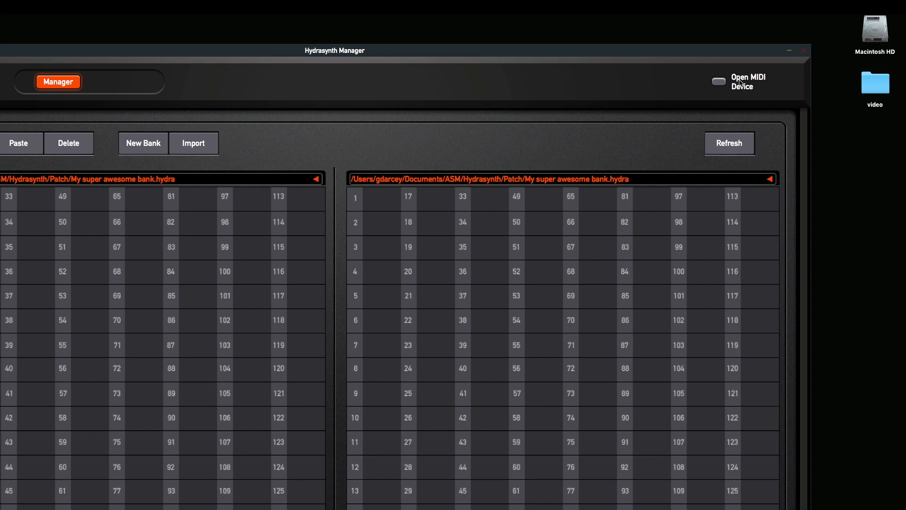
- Connect HYDRASYNTH KB as both MIDI input and MIDI output device and confirm
click(717, 82)
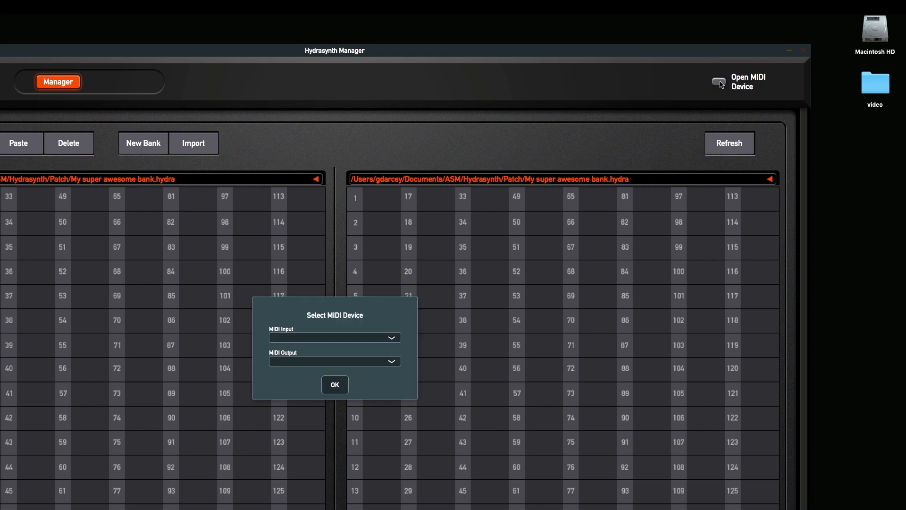
click(334, 338)
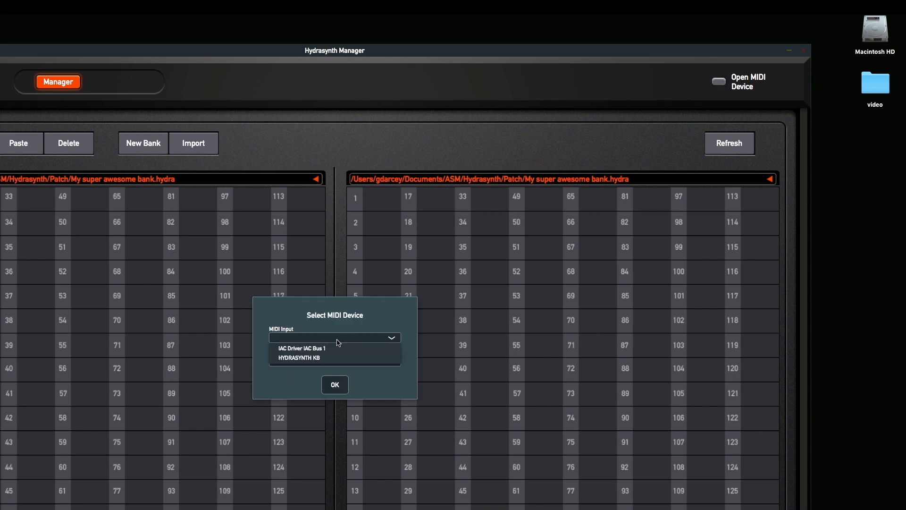
click(299, 357)
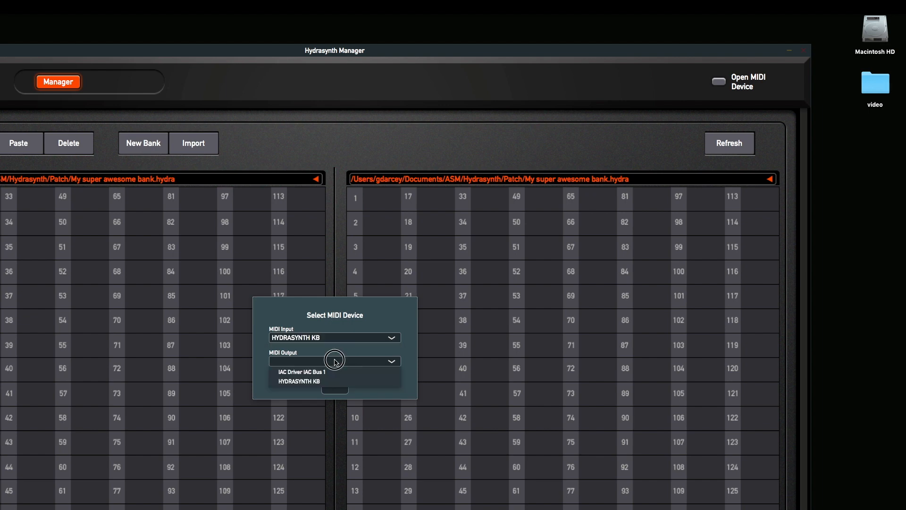
click(299, 380)
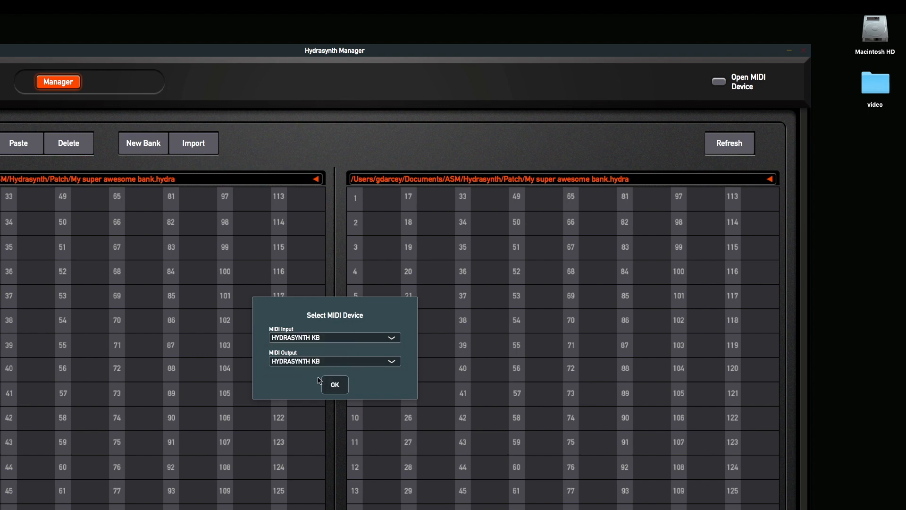
mouse_move(324, 397)
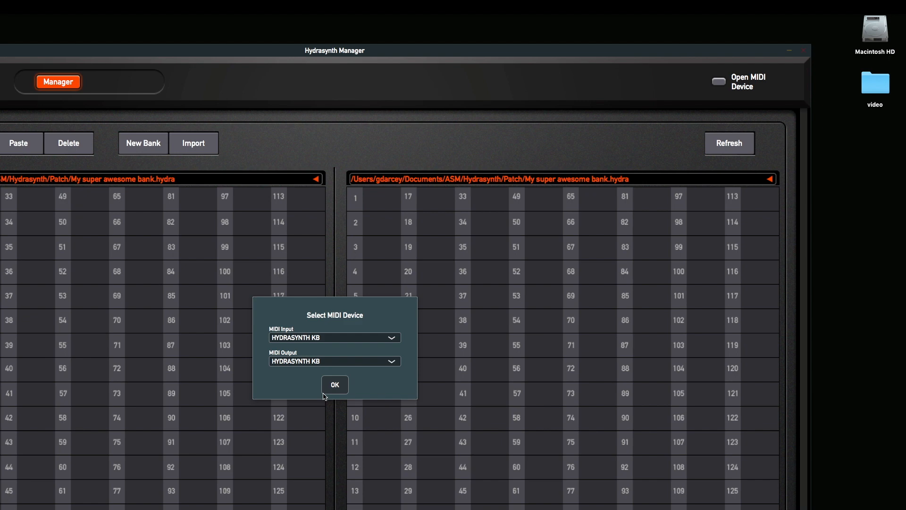
click(334, 384)
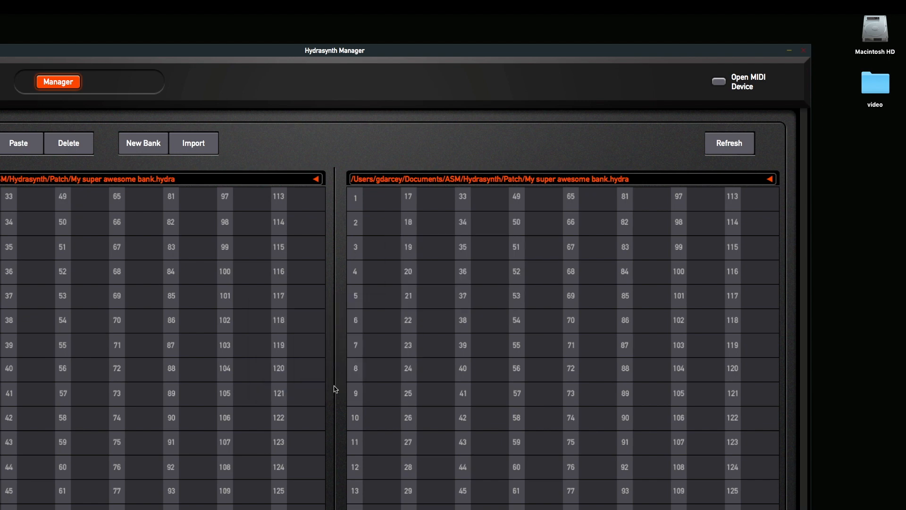
mouse_move(277, 58)
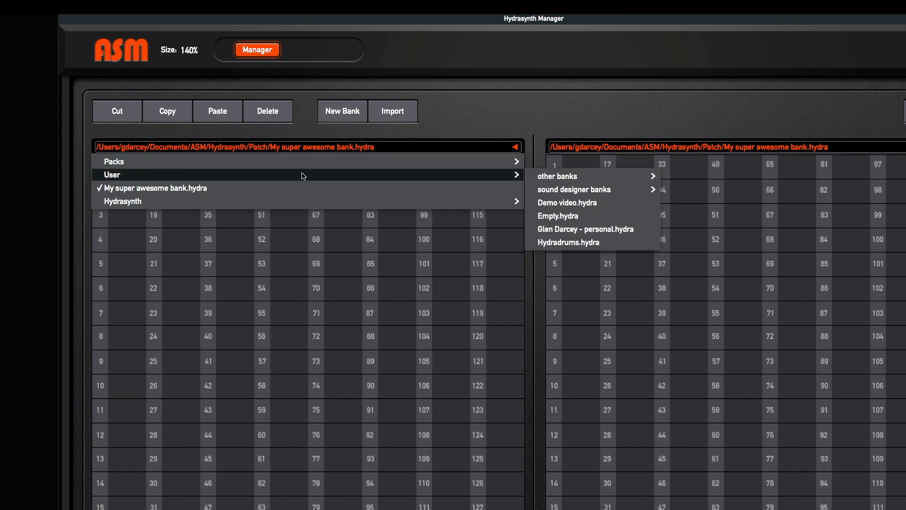
- Browse the synth's banks in the left pane, ending on bank D with its named patches
click(122, 201)
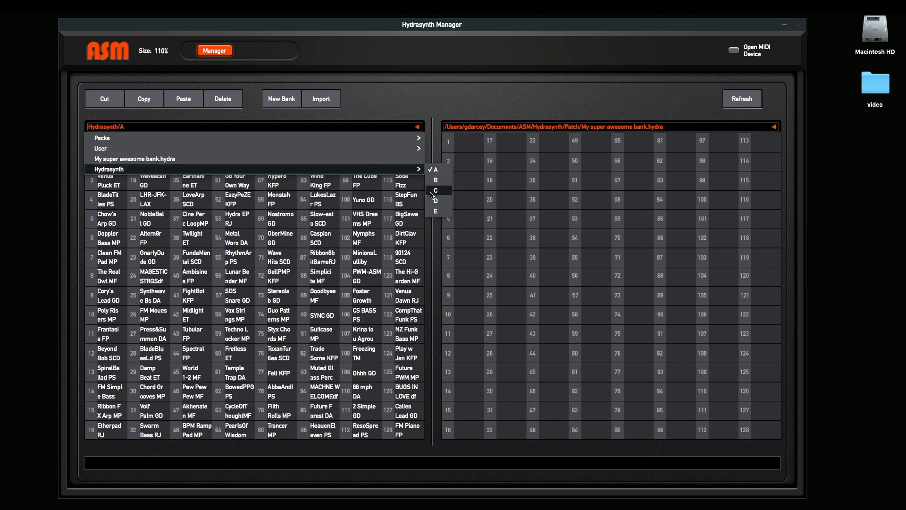
click(435, 211)
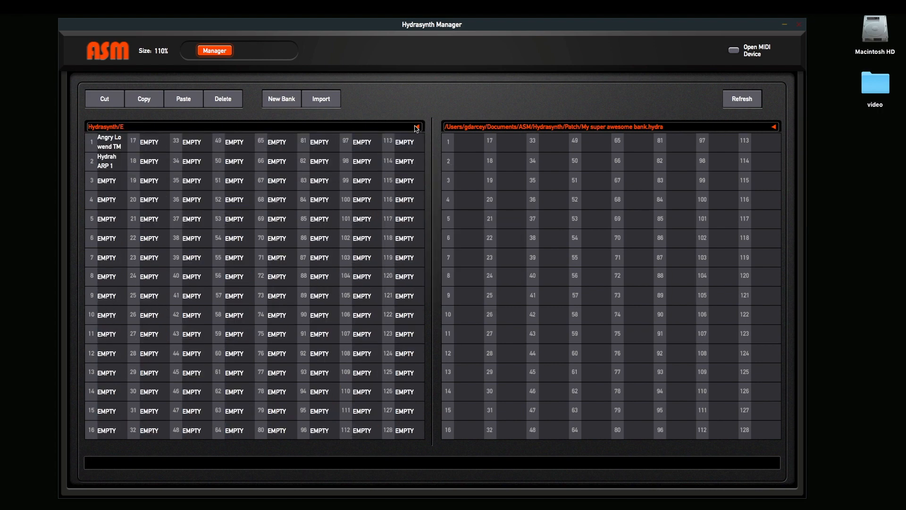
click(414, 126)
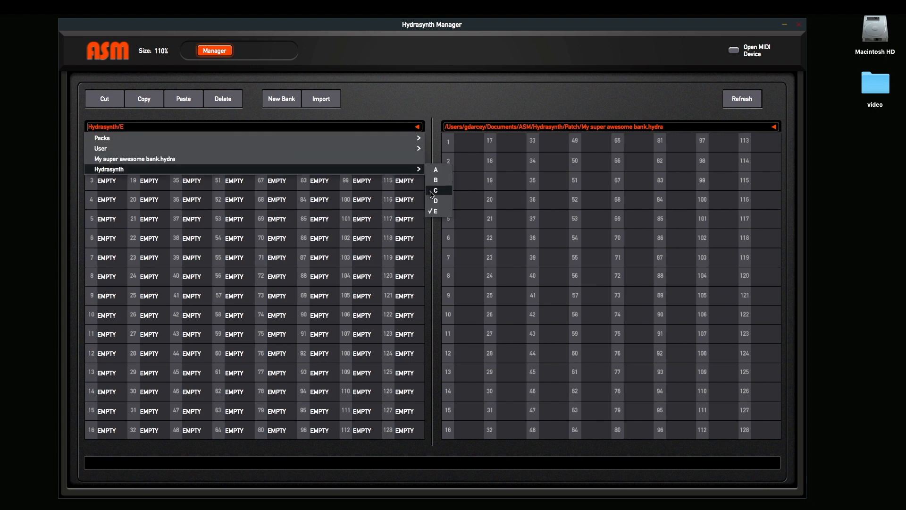
click(435, 200)
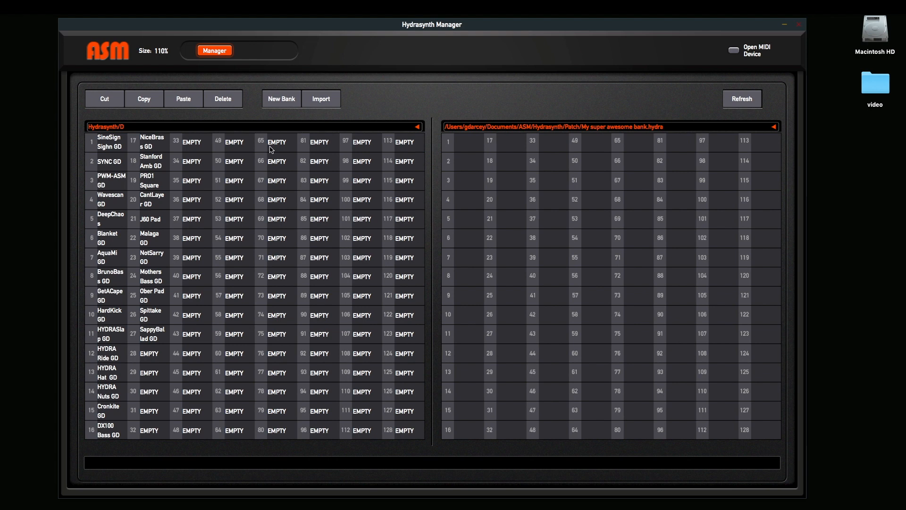
mouse_move(152, 364)
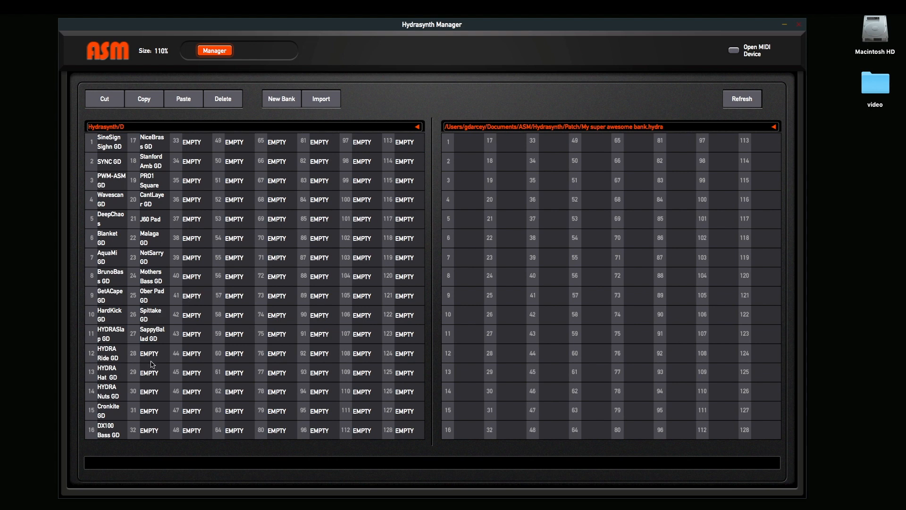
click(510, 141)
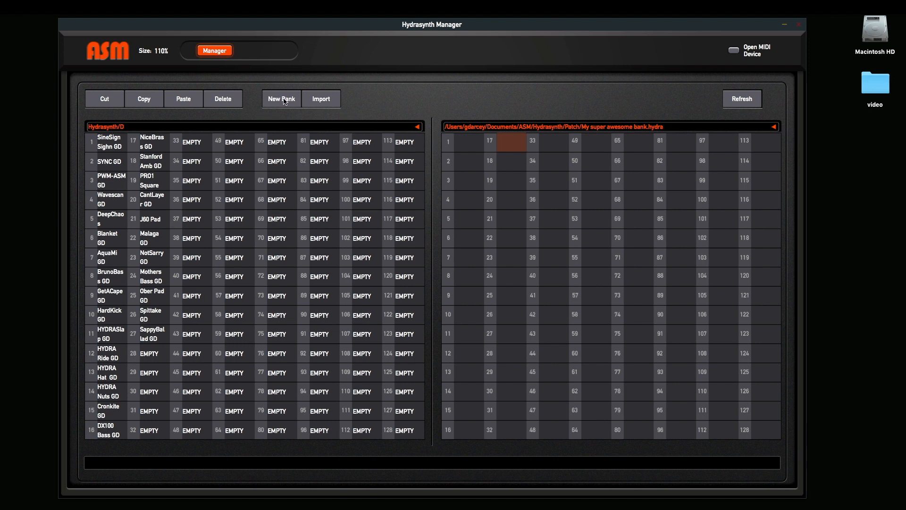
- Create a new empty bank file named 'Demo video' in the User patch folder
click(281, 99)
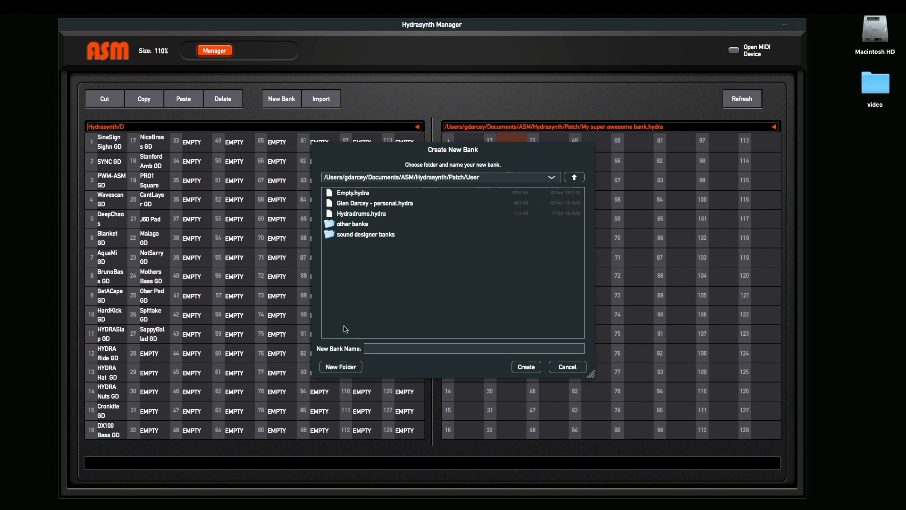
mouse_move(471, 264)
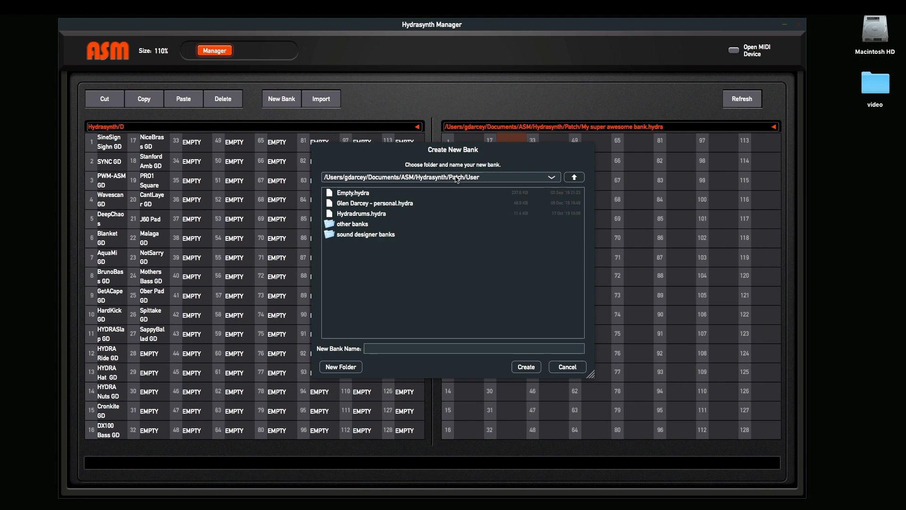
mouse_move(492, 180)
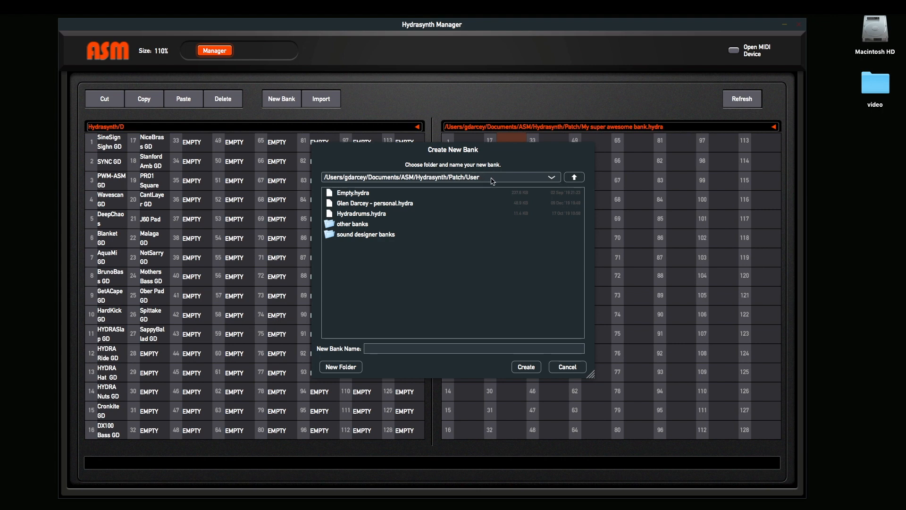
click(473, 348)
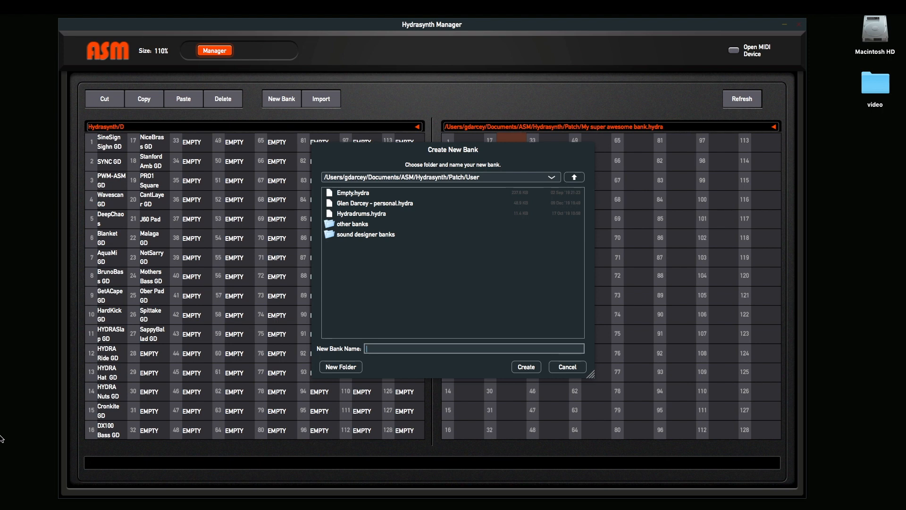
text(Demo video)
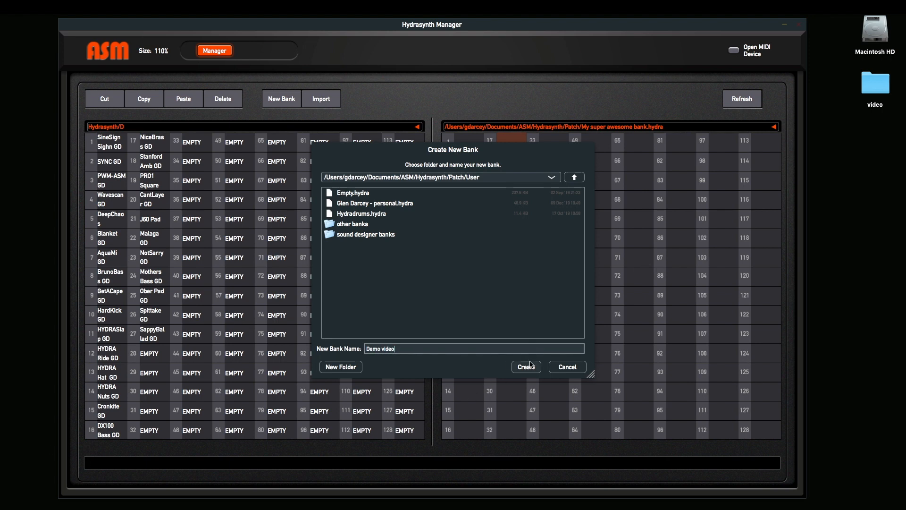
click(523, 366)
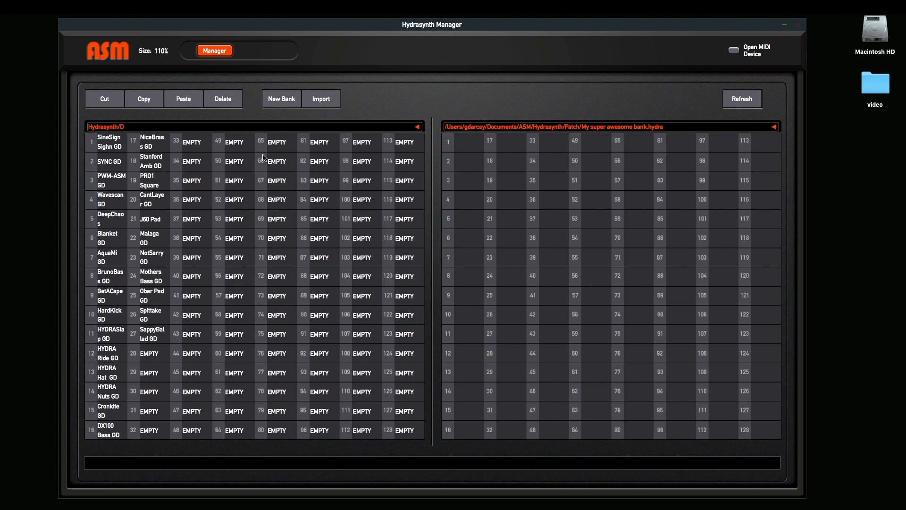
mouse_move(487, 114)
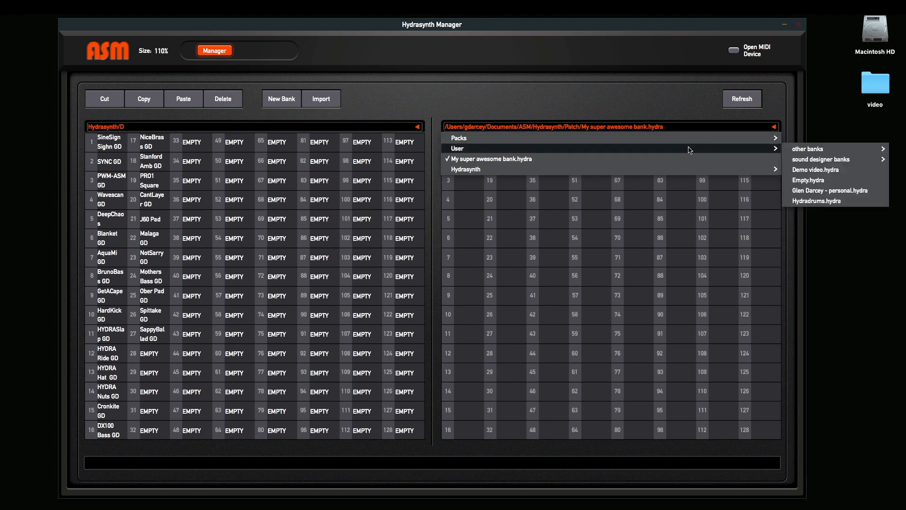
mouse_move(815, 169)
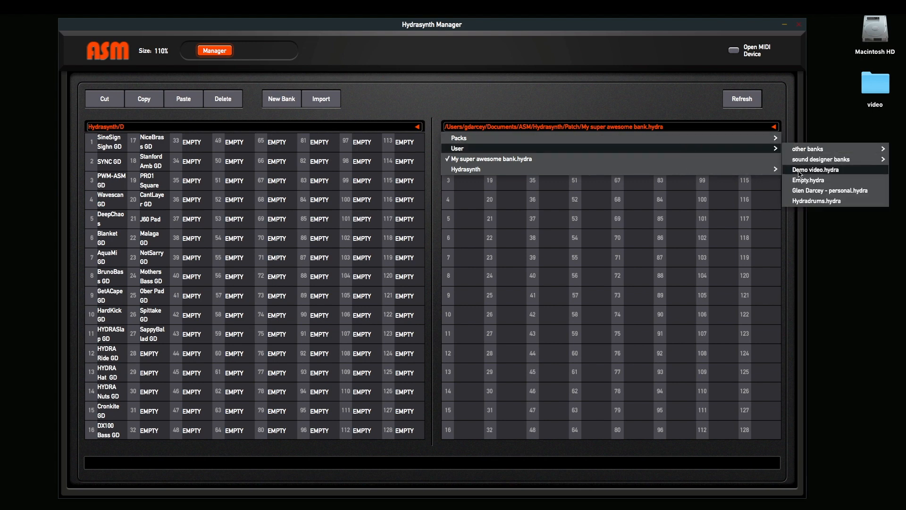
- Load User/Demo video.hydra into the right pane as an empty bank
click(816, 169)
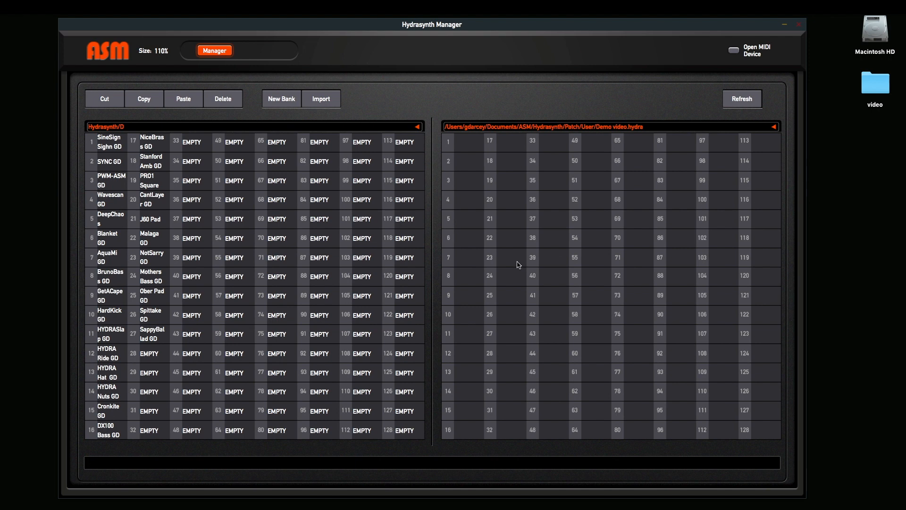
mouse_move(330, 130)
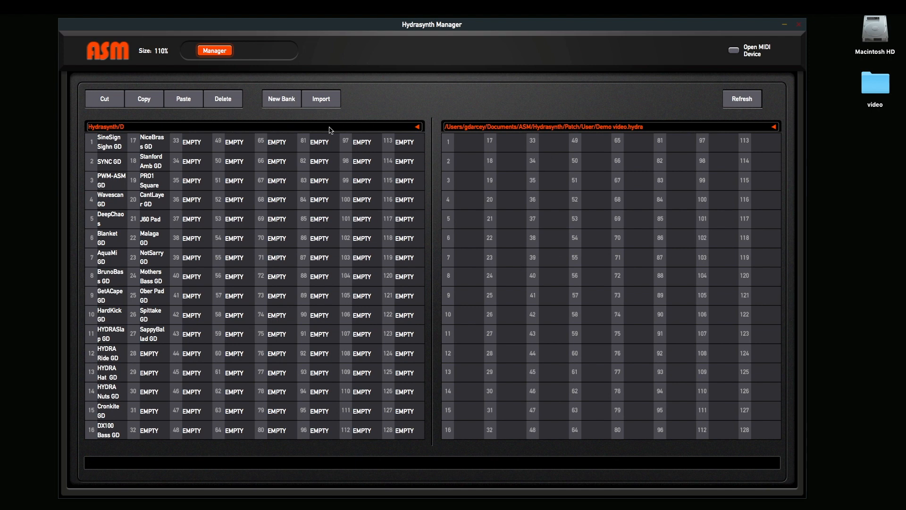
mouse_move(445, 305)
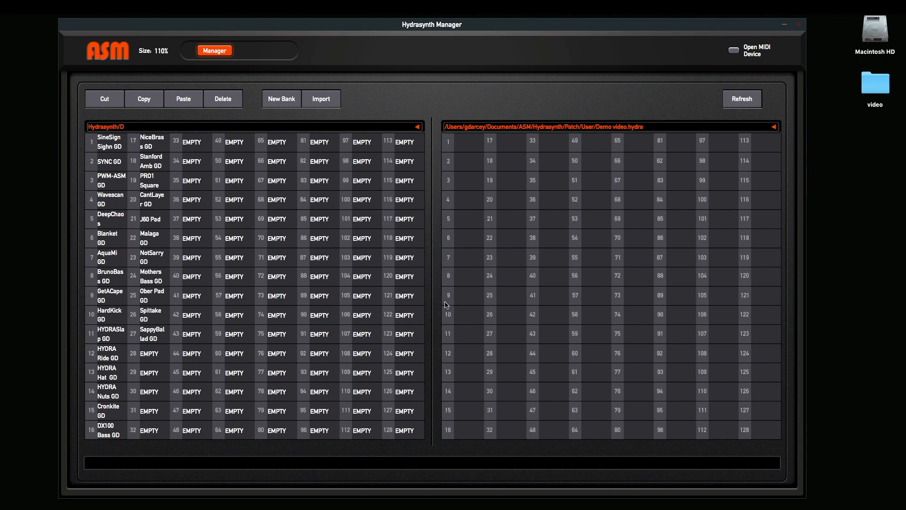
mouse_move(156, 258)
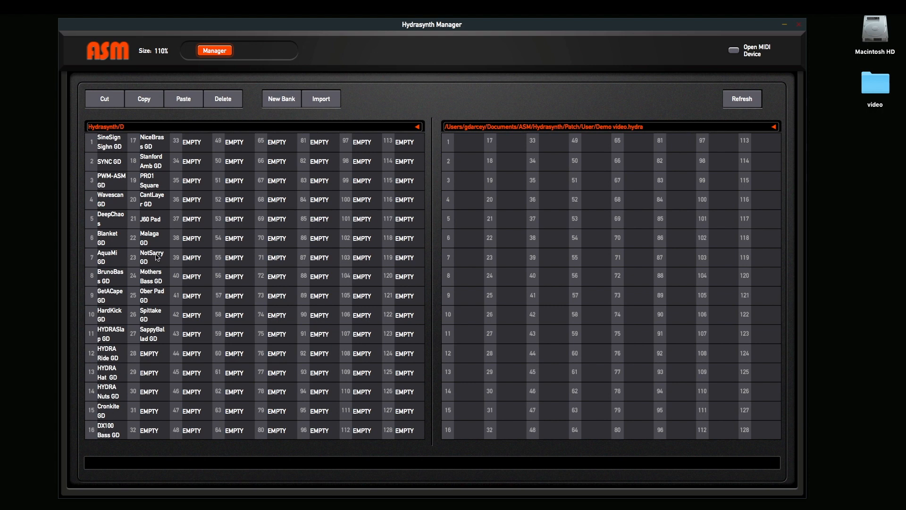
mouse_move(679, 151)
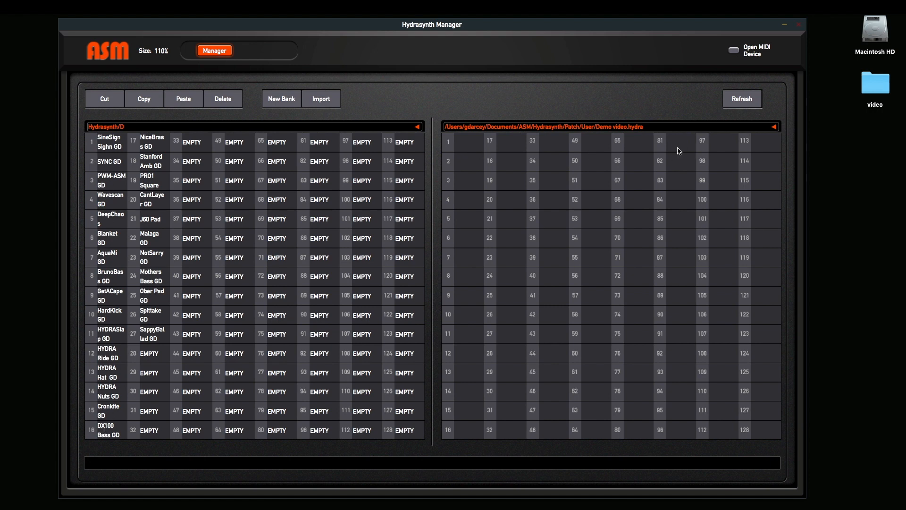
mouse_move(251, 157)
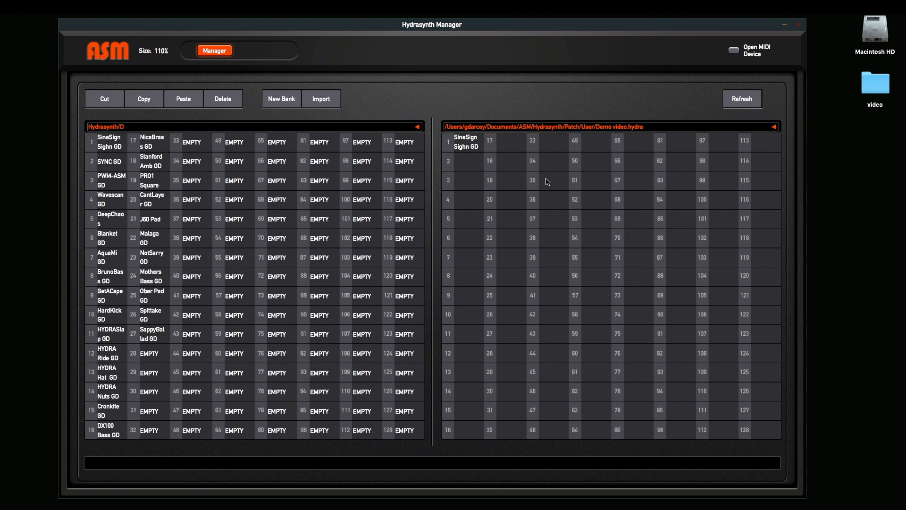
mouse_move(422, 257)
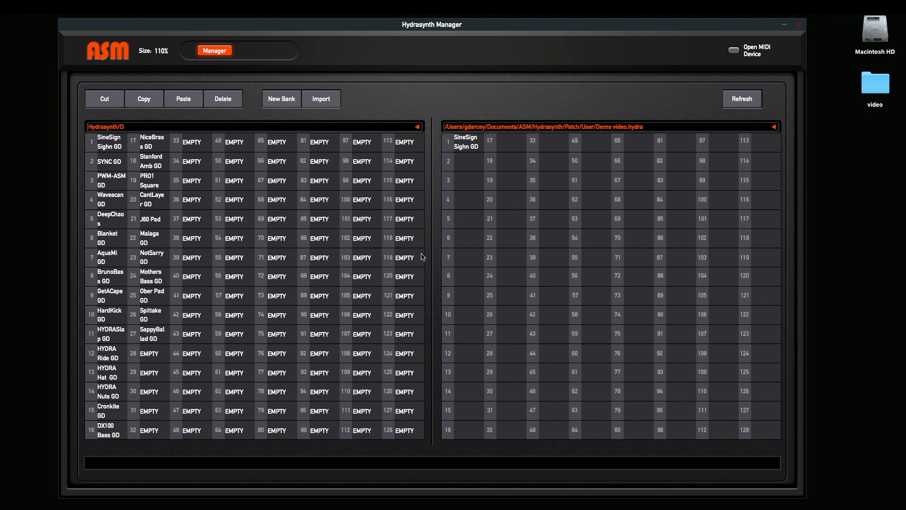
- Copy SineSign Sighn GD, NiceBrass GD and further bank D patches into Demo video slots 1–39
click(110, 161)
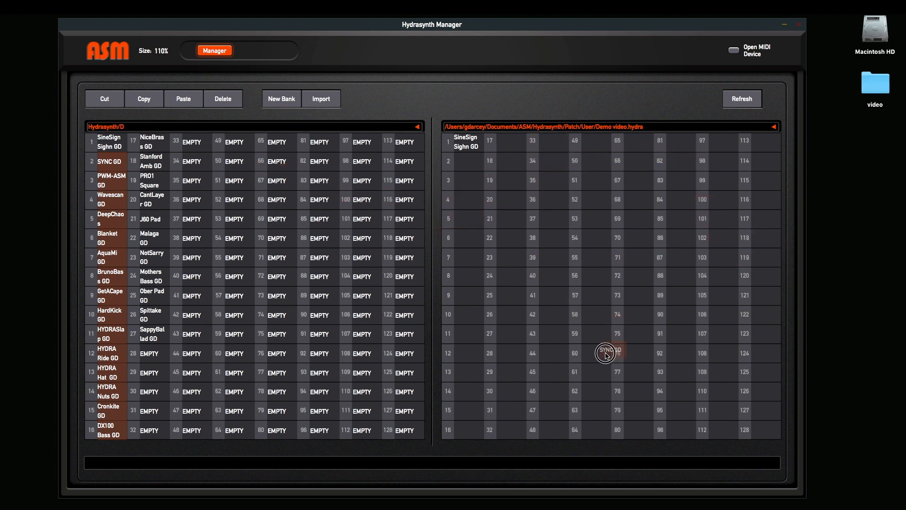
drag(606, 353, 494, 238)
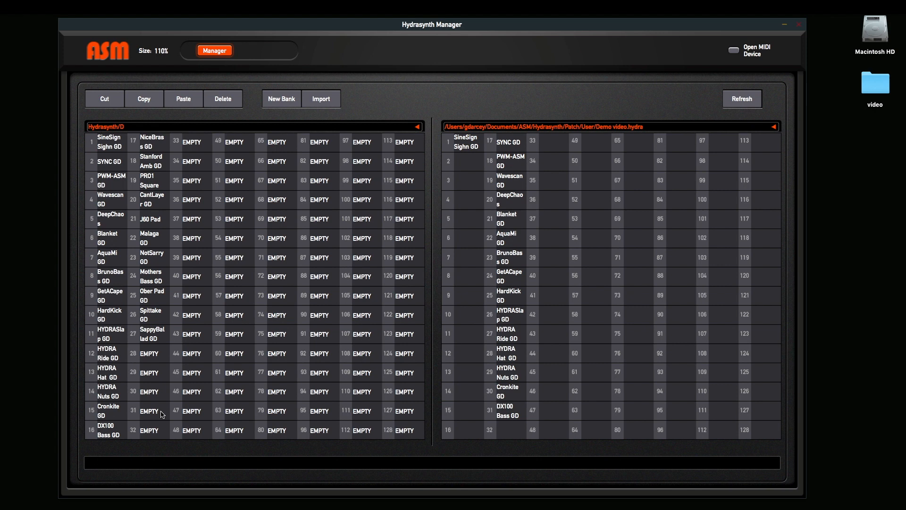
mouse_move(158, 148)
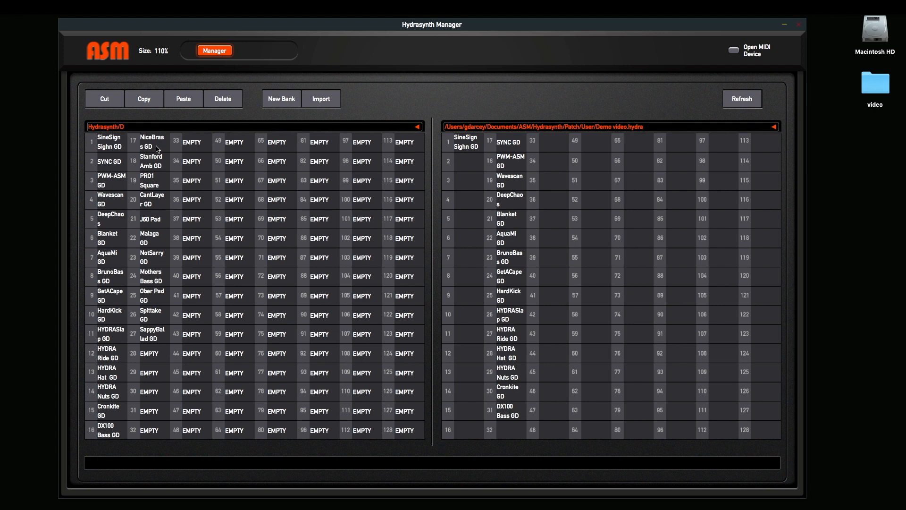
click(151, 142)
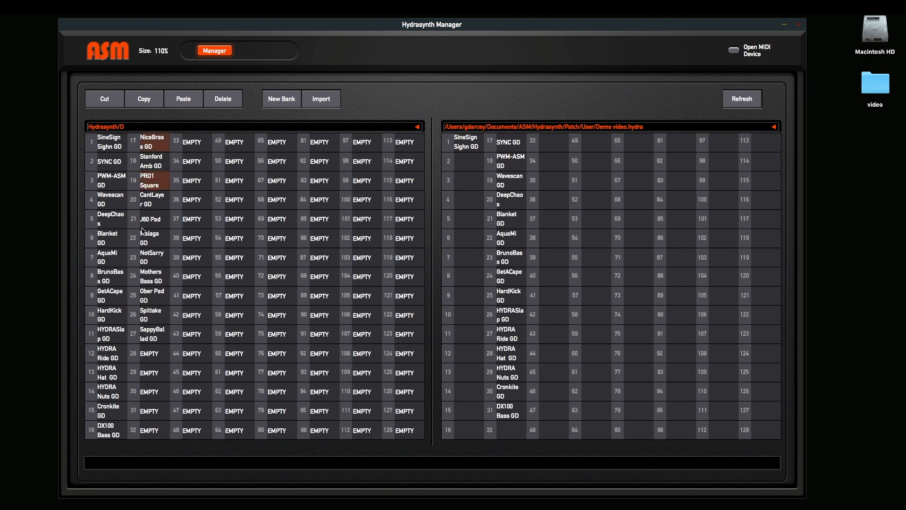
click(151, 335)
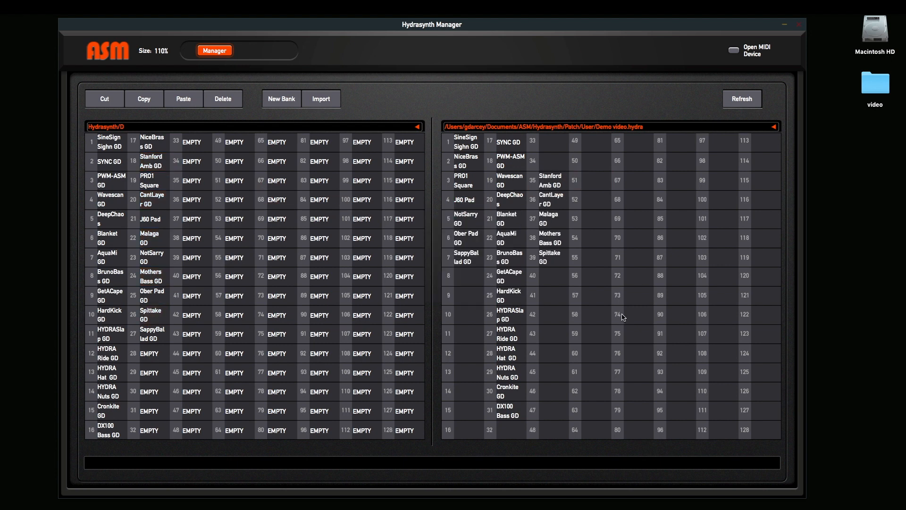
mouse_move(639, 241)
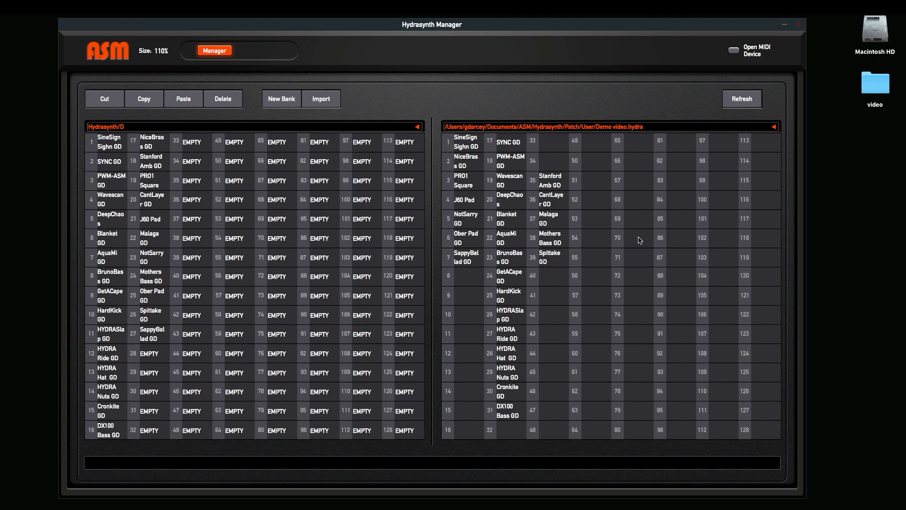
mouse_move(562, 189)
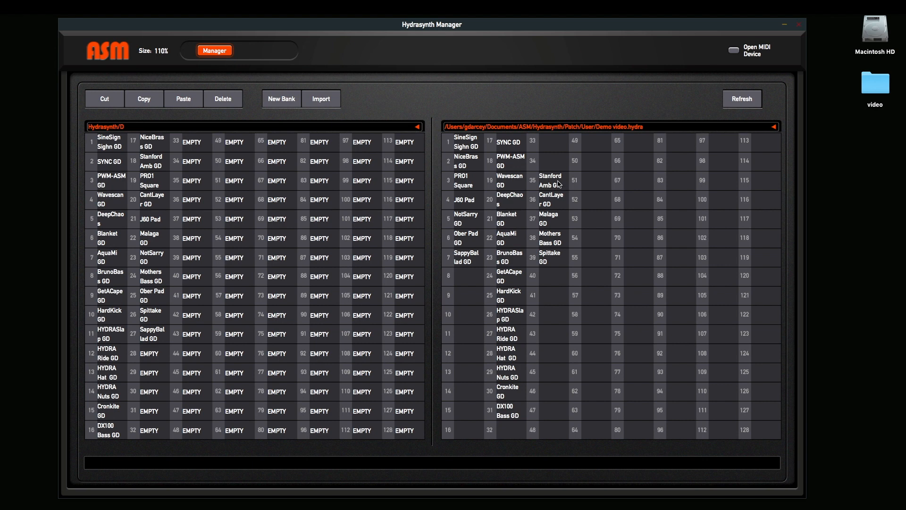
- Move patch groups in Demo video so slots 1–27 run consecutively without gaps
click(550, 177)
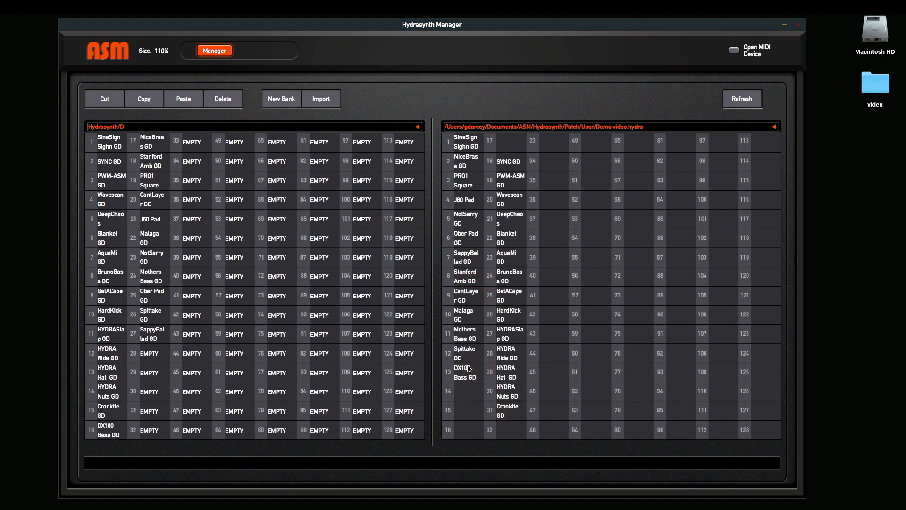
click(509, 161)
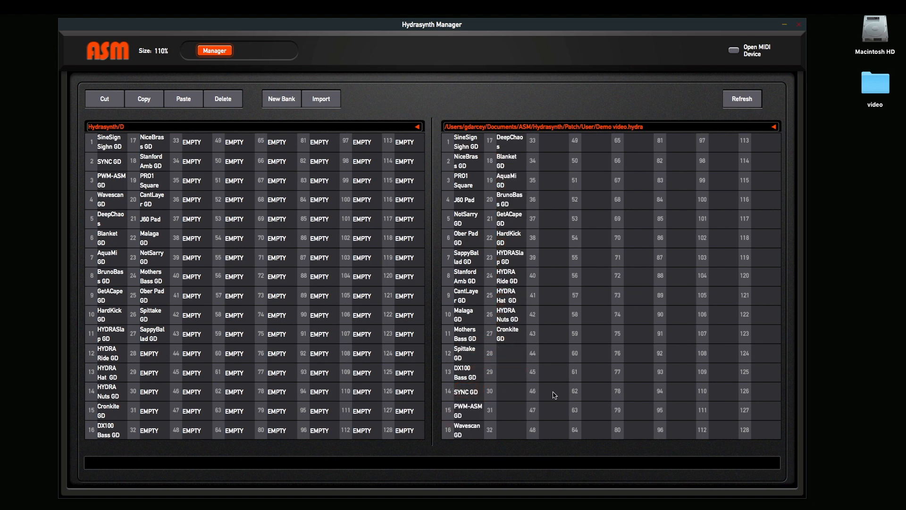
mouse_move(256, 259)
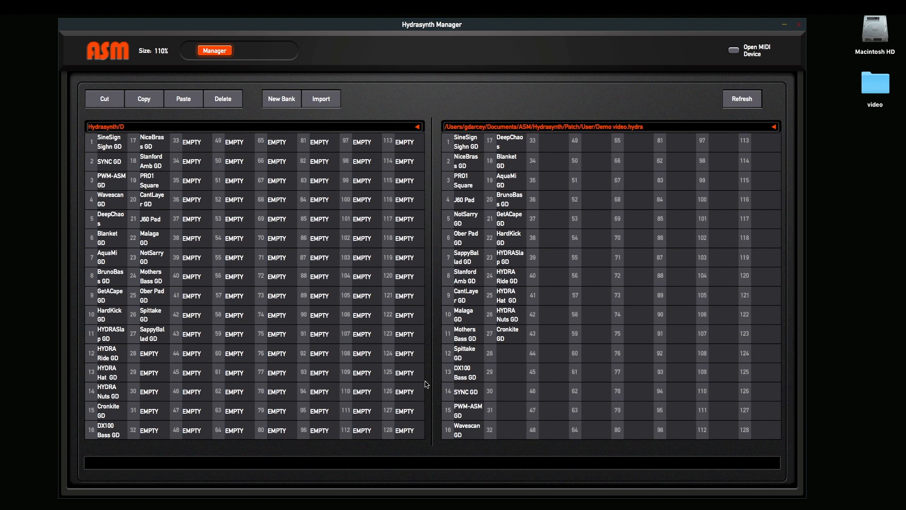
mouse_move(483, 328)
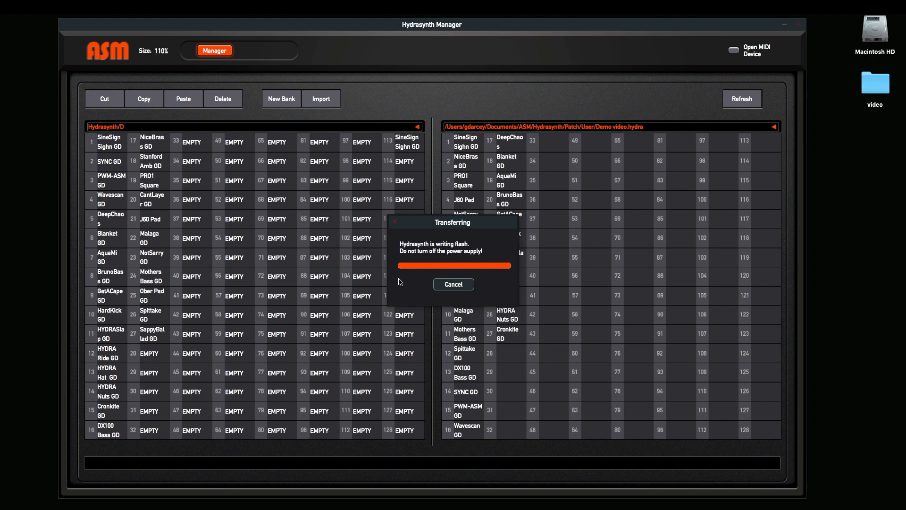
mouse_move(466, 264)
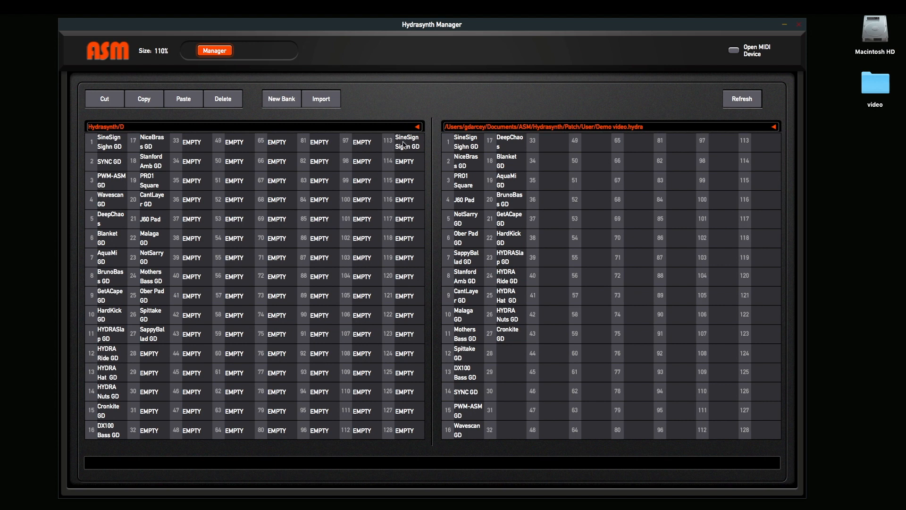
- Write SineSign Sighn GD from Demo video into synth bank D slot 113
click(406, 142)
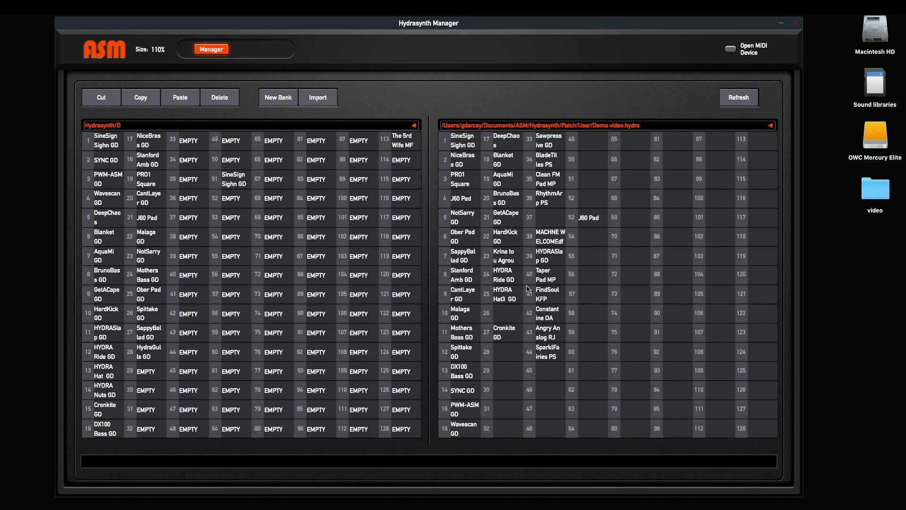
- Reorder patches so bank D holds The 3rd Wife MF in slot 50 and SineSign Sighn GD in 113
click(503, 294)
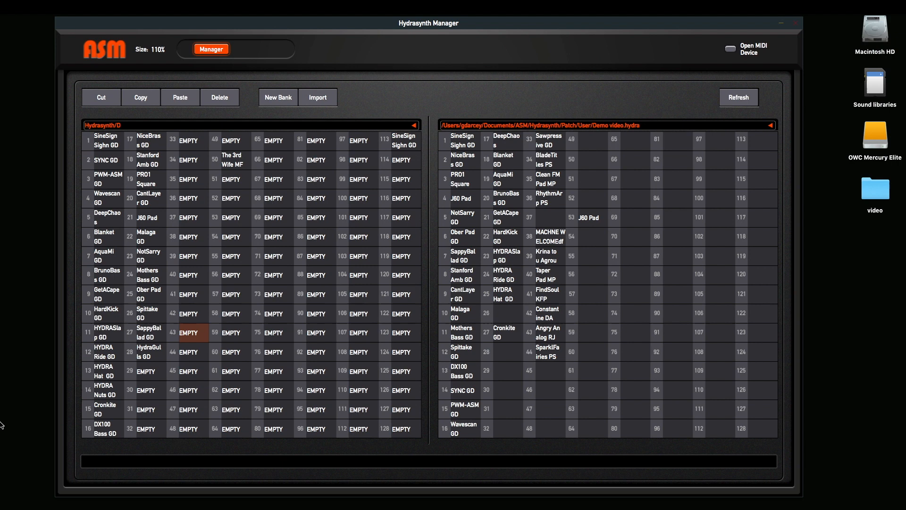
mouse_move(498, 300)
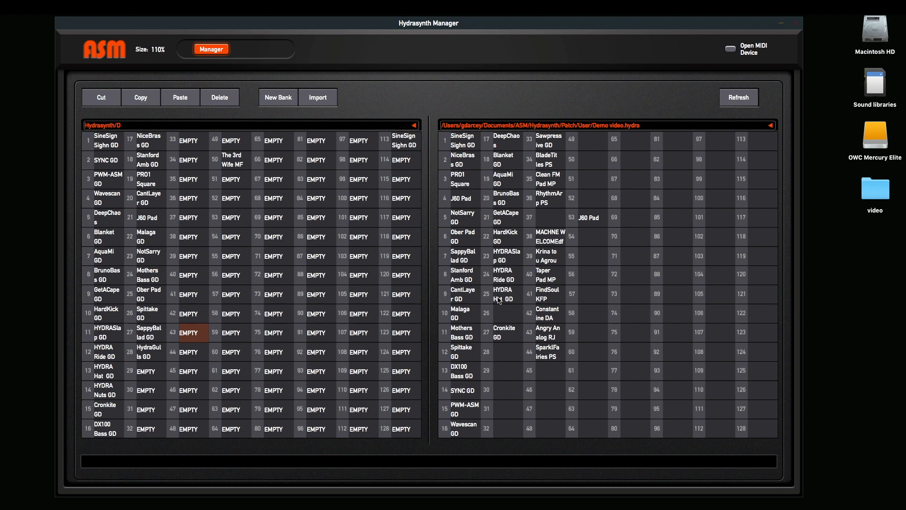
double_click(503, 293)
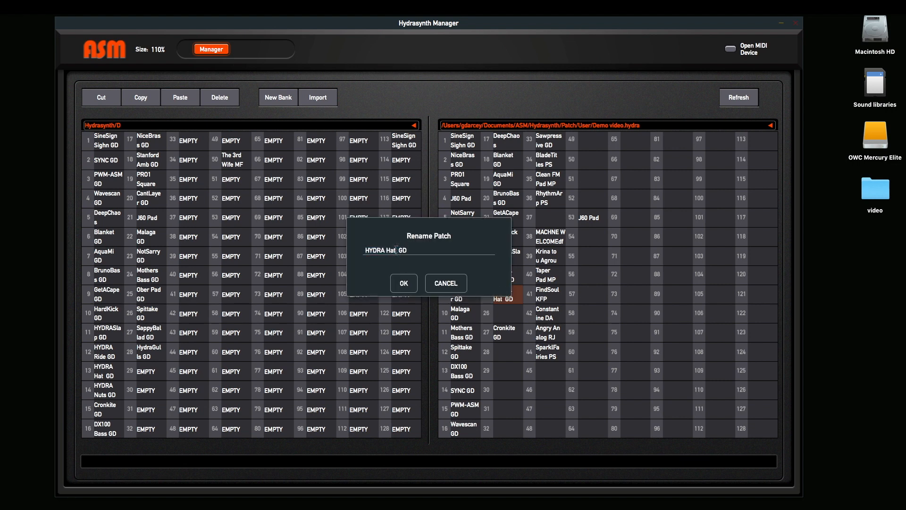
click(403, 284)
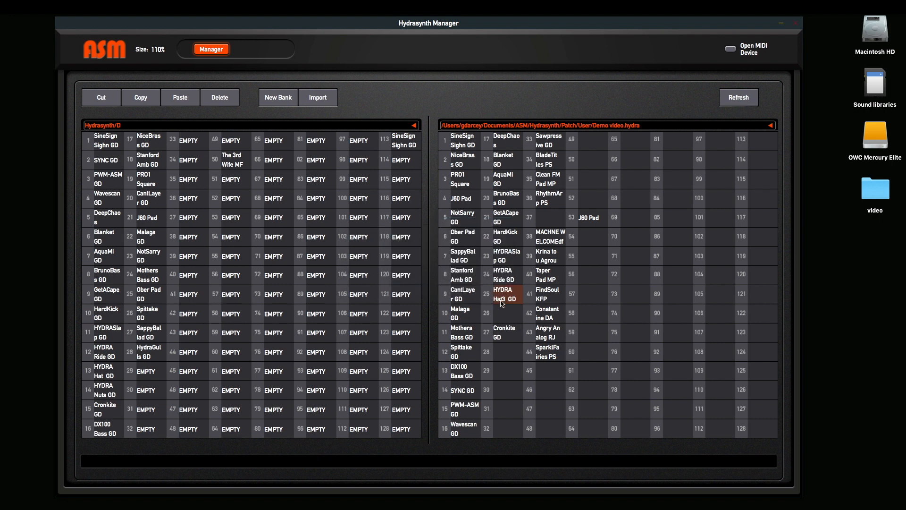
mouse_move(285, 194)
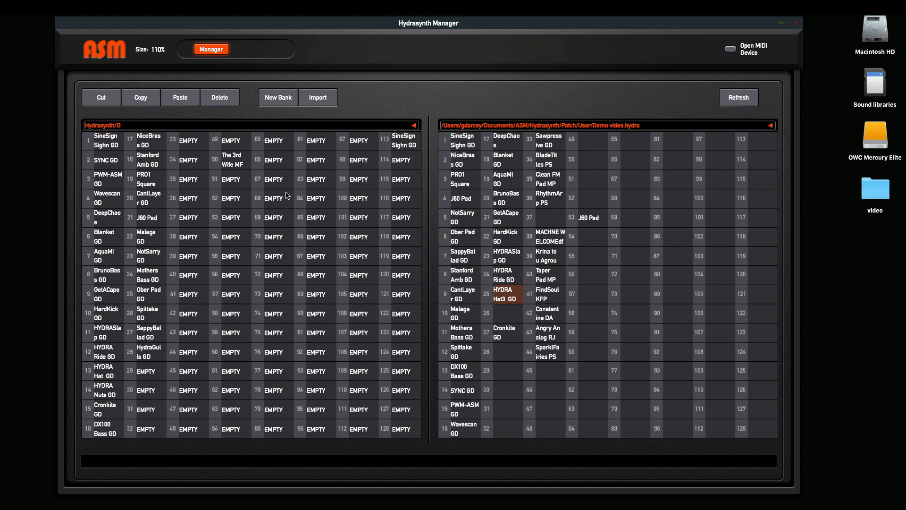
mouse_move(198, 125)
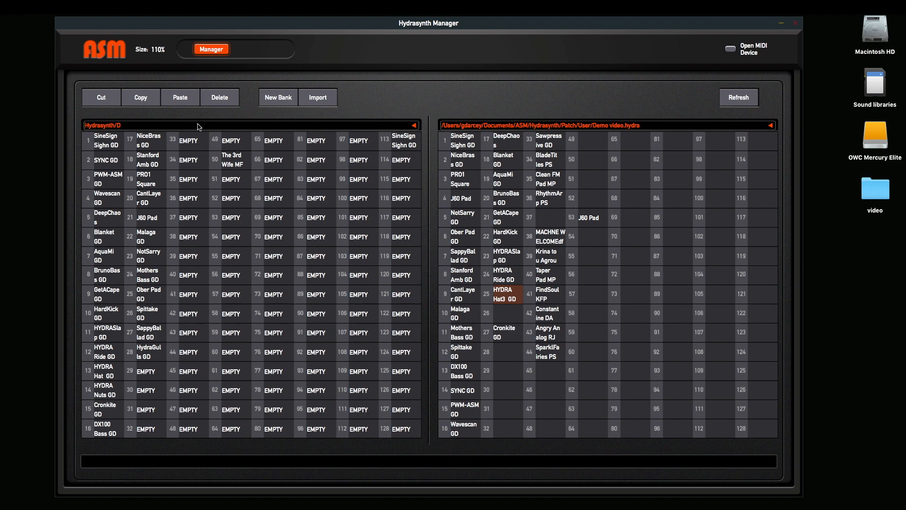
mouse_move(235, 161)
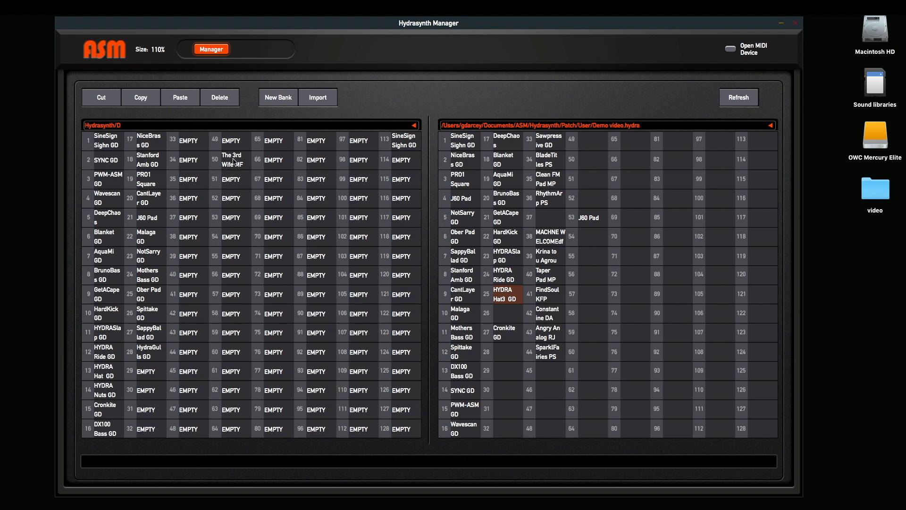
- Rename bank D slot 50 patch 'The 3rd Wife MF' to 'The 5rd Wife MF'
double_click(233, 160)
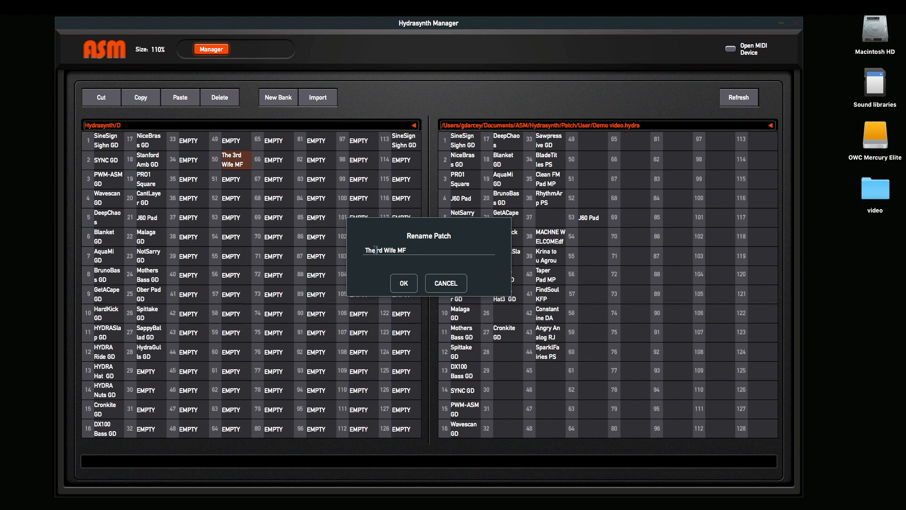
text(5)
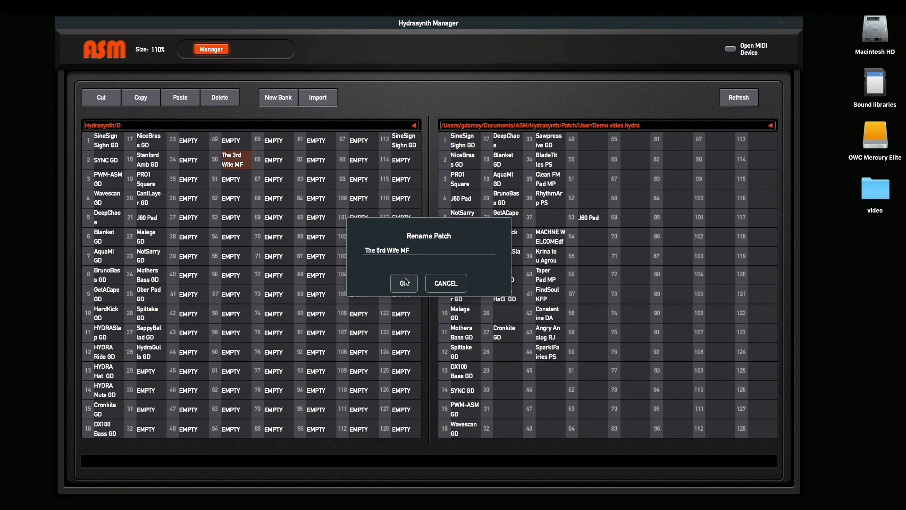
click(404, 283)
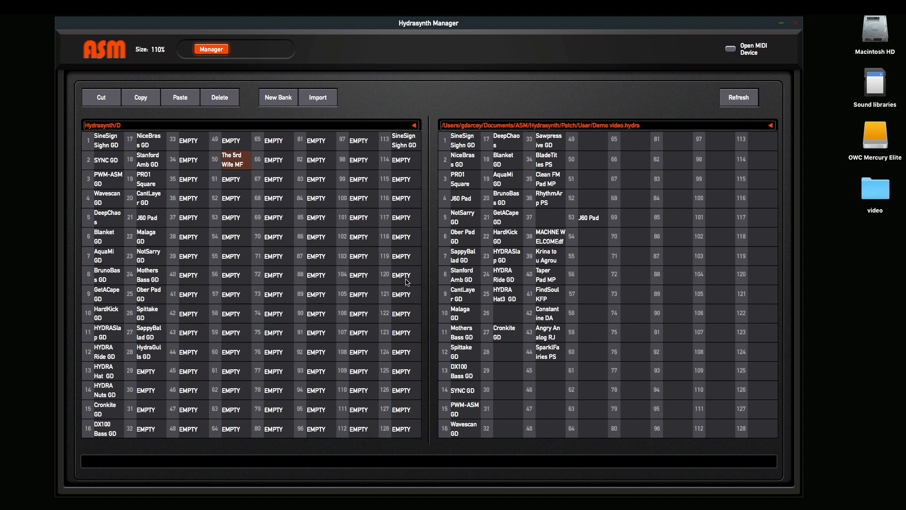
mouse_move(354, 194)
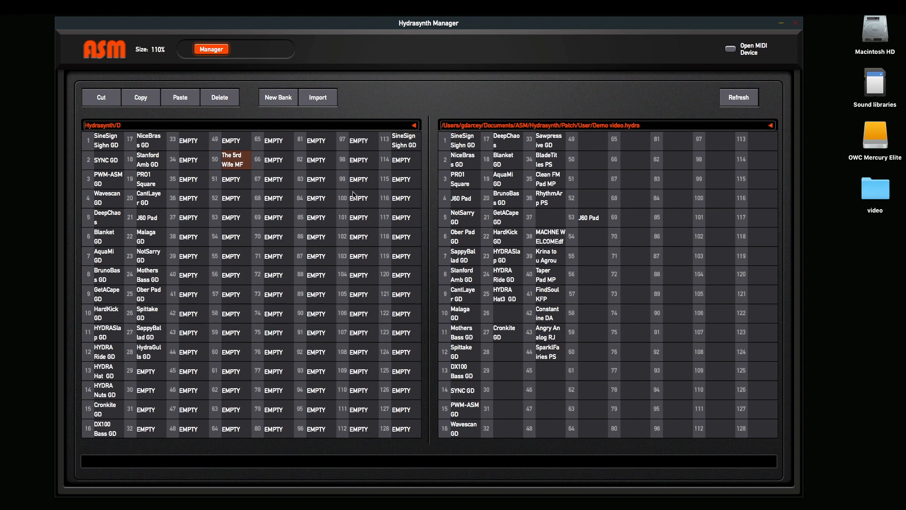
mouse_move(148, 241)
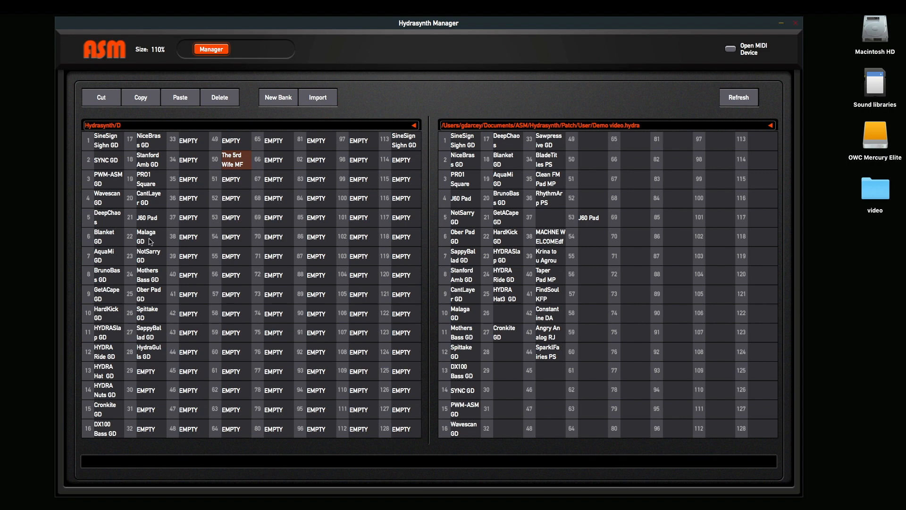
mouse_move(616, 264)
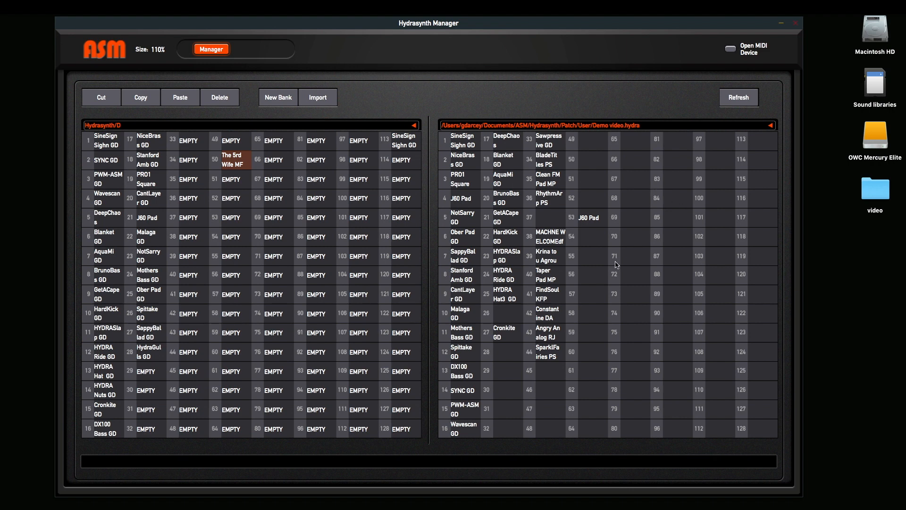
mouse_move(597, 327)
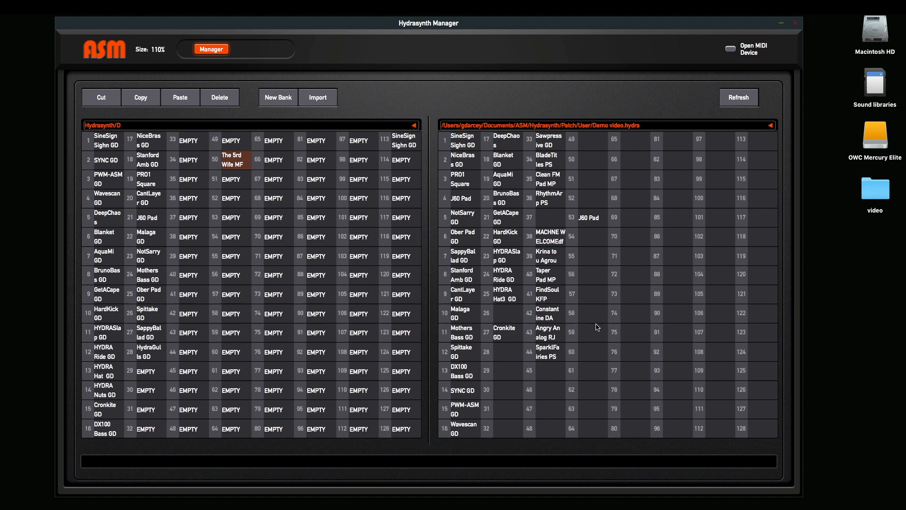
mouse_move(652, 297)
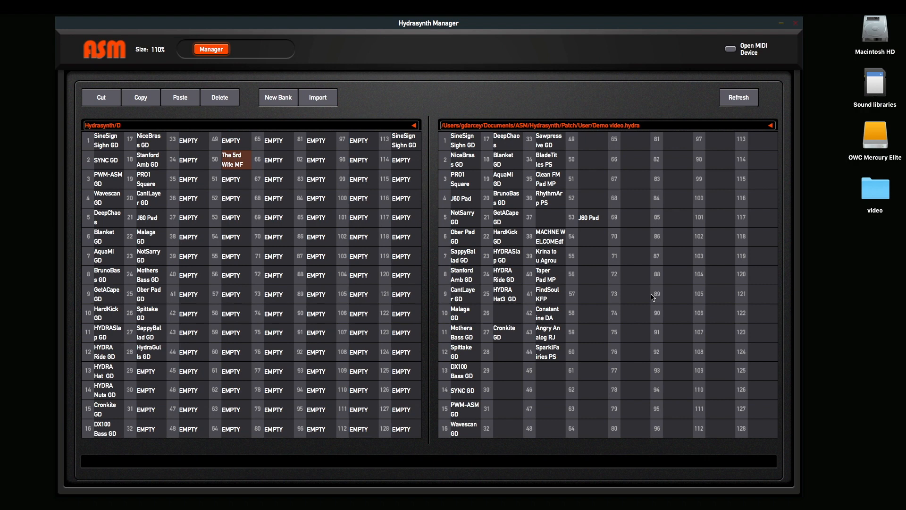
mouse_move(217, 333)
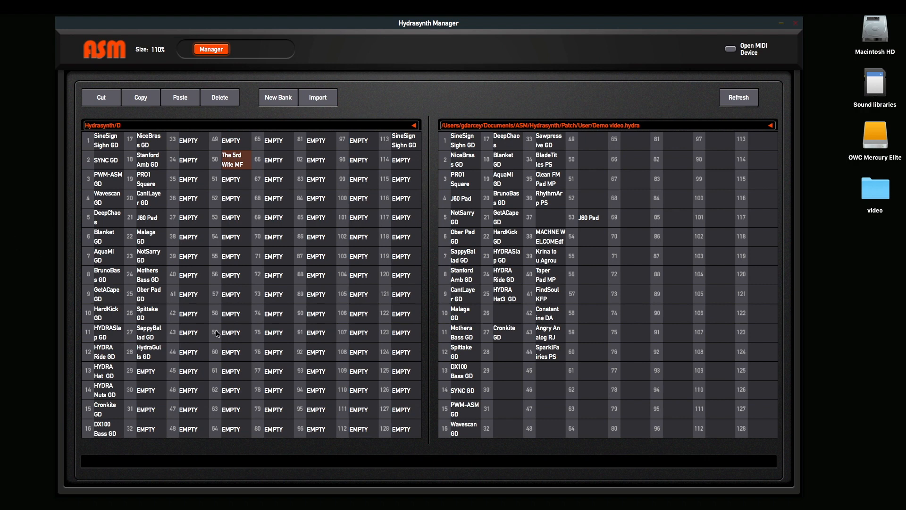
mouse_move(434, 204)
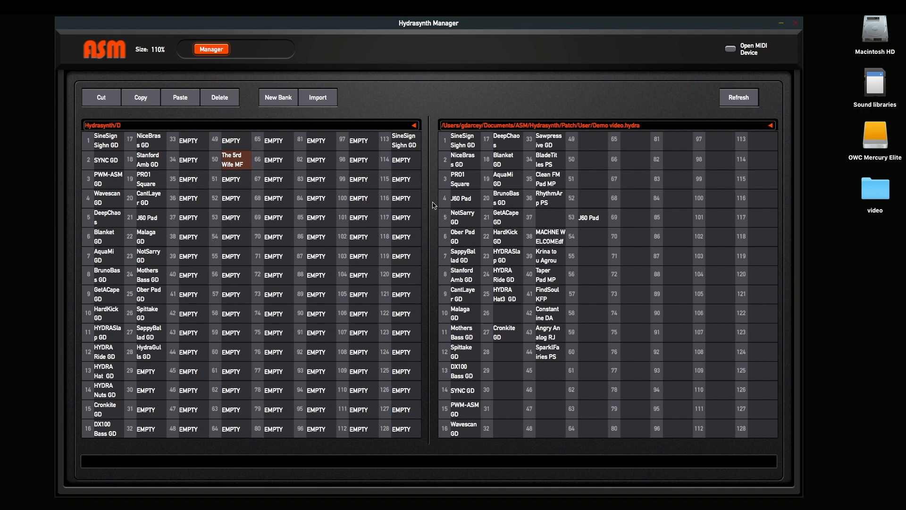
mouse_move(571, 257)
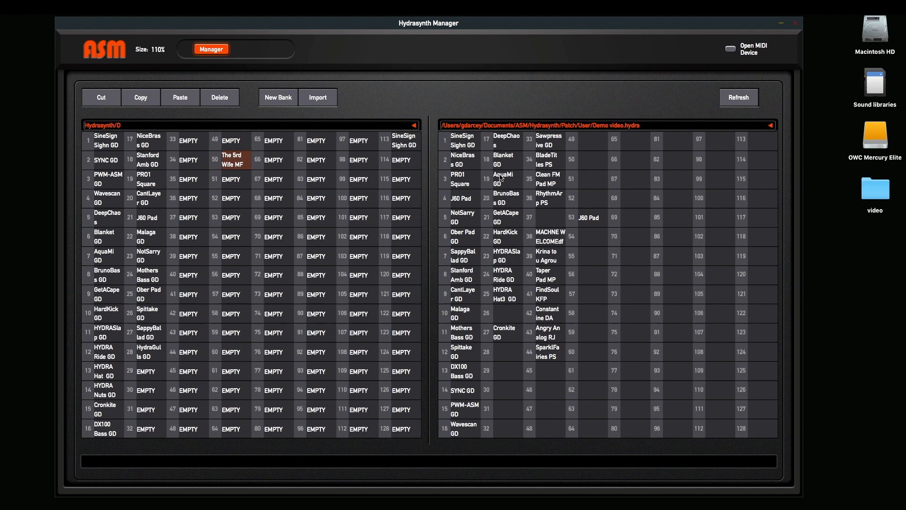
mouse_move(543, 388)
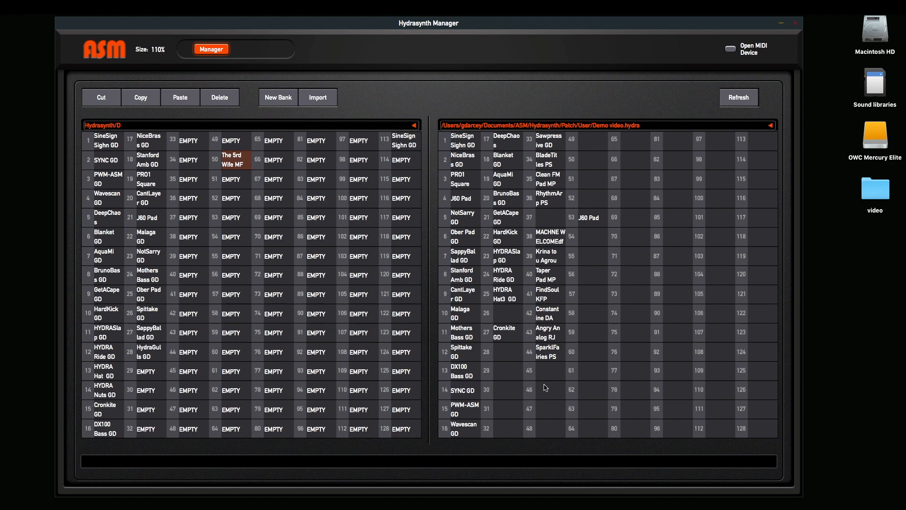
mouse_move(191, 191)
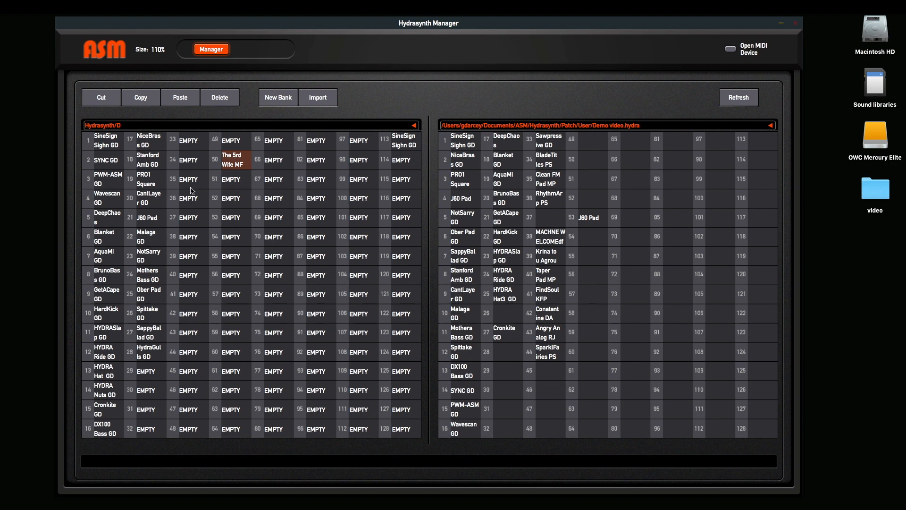
mouse_move(2, 215)
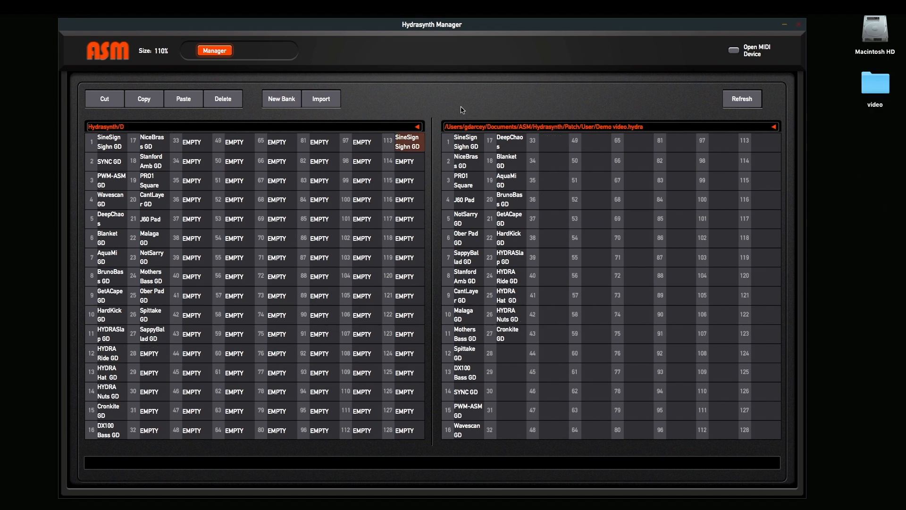
mouse_move(302, 125)
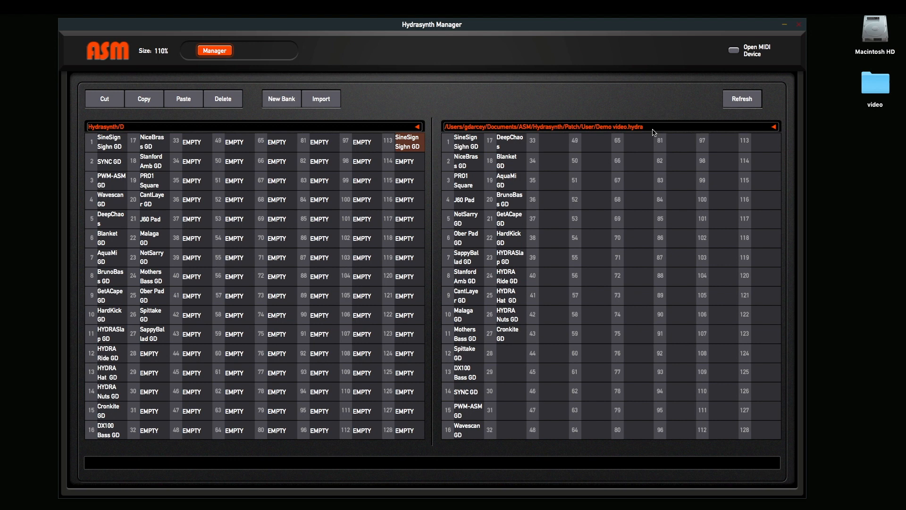
mouse_move(652, 131)
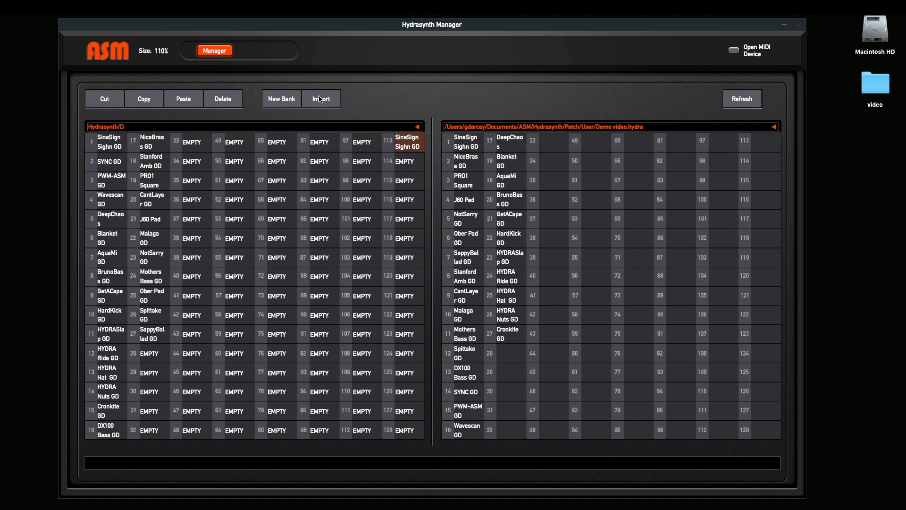
- Import a .hydra bank so synth bank E matches the Demo video bank's patches
click(321, 98)
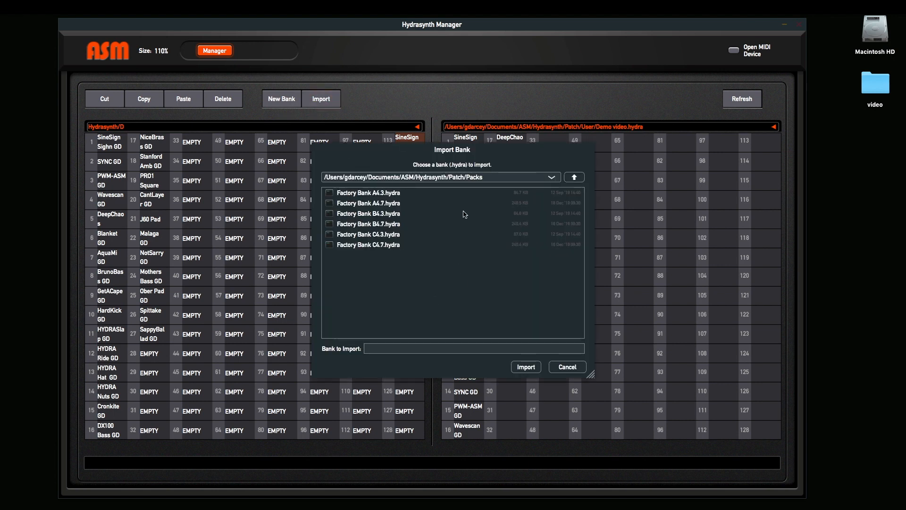
click(565, 366)
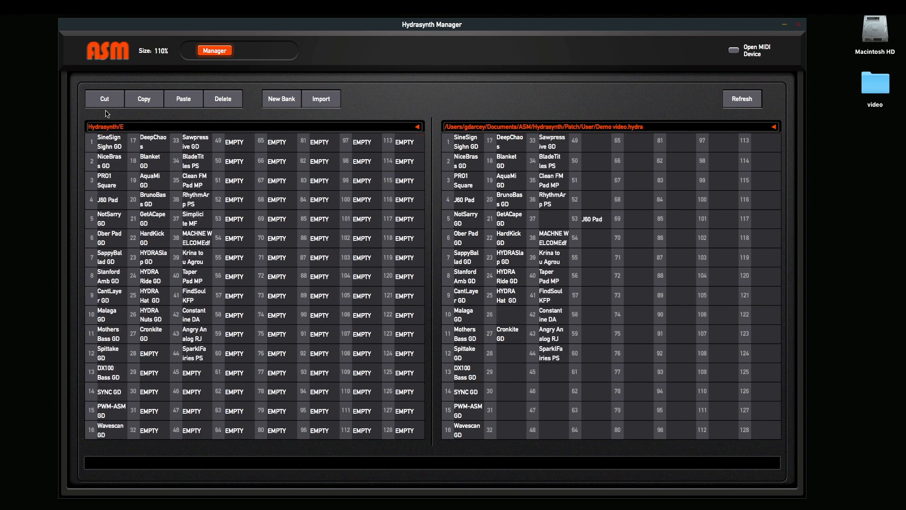
- Switch the synth panel to bank A so its factory patches show beside the Demo video bank
click(251, 127)
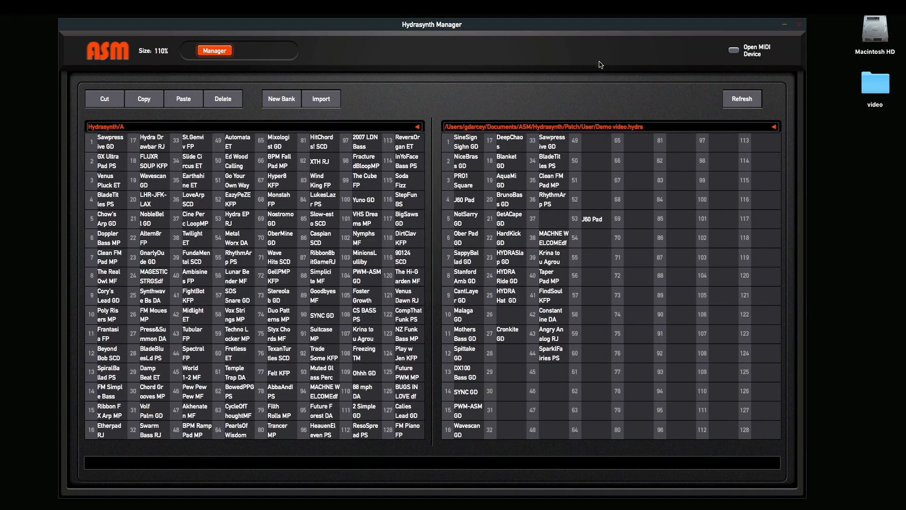
mouse_move(715, 194)
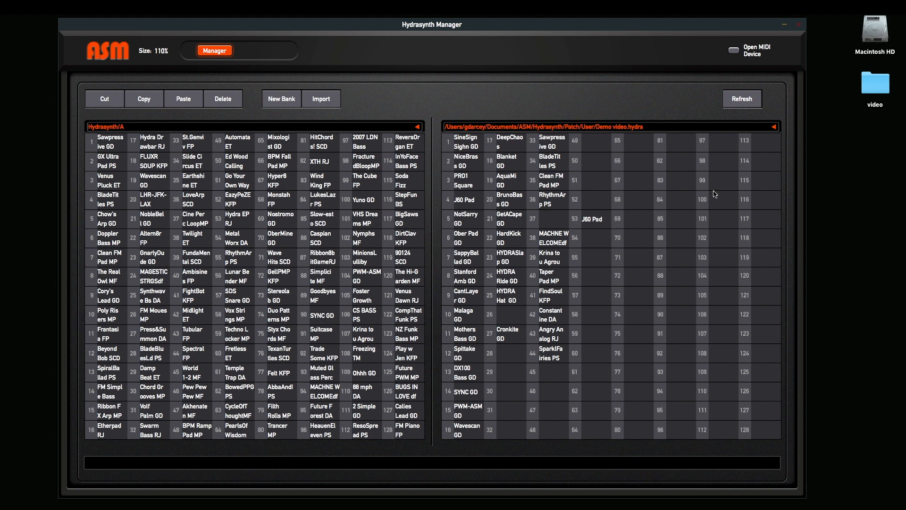
mouse_move(905, 231)
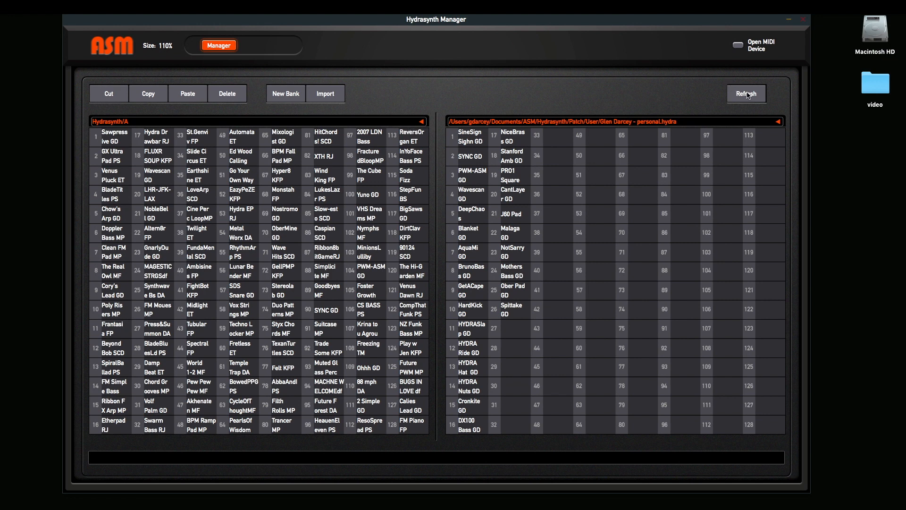
mouse_move(629, 98)
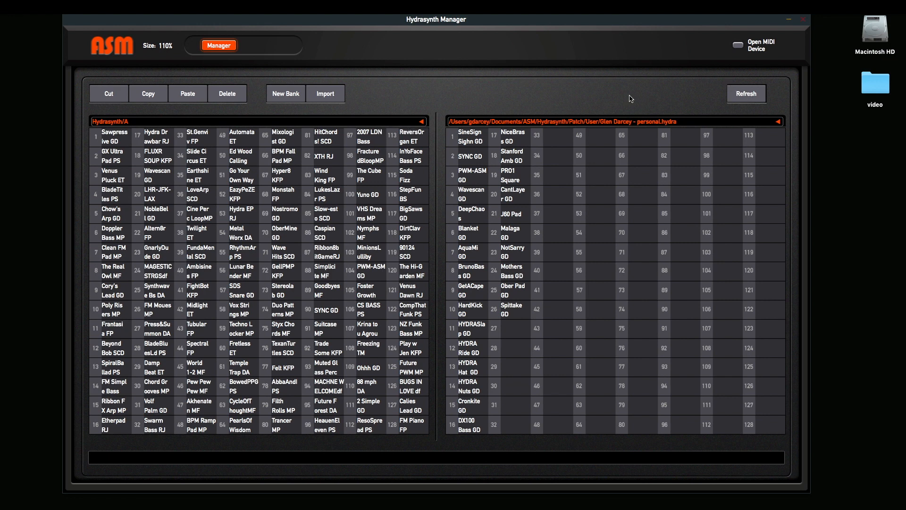
mouse_move(391, 123)
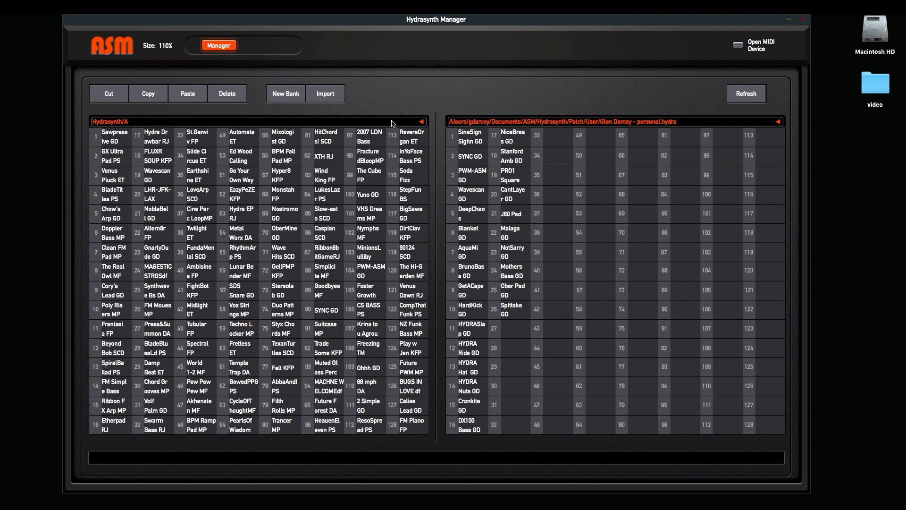
mouse_move(536, 101)
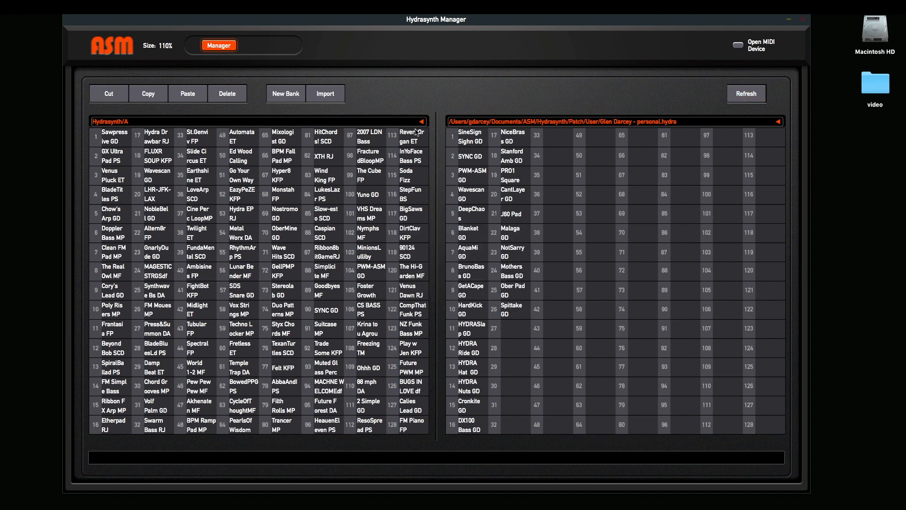
mouse_move(547, 272)
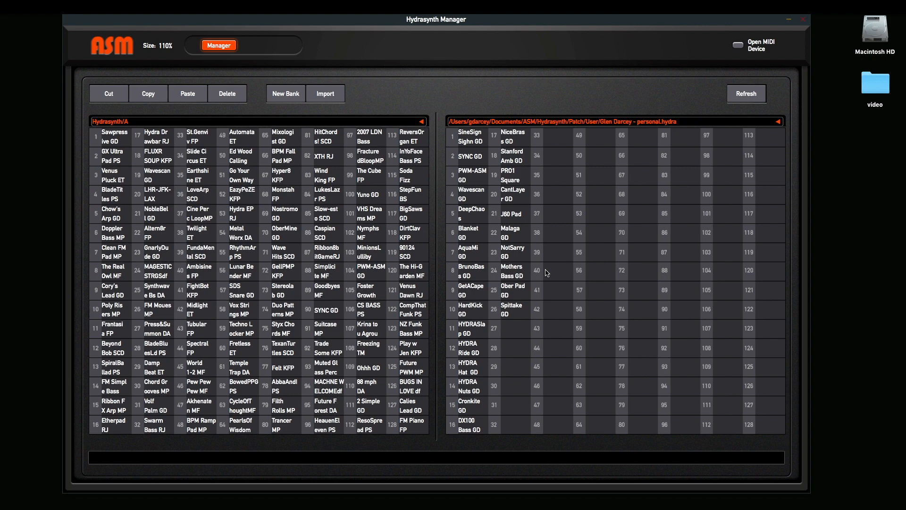